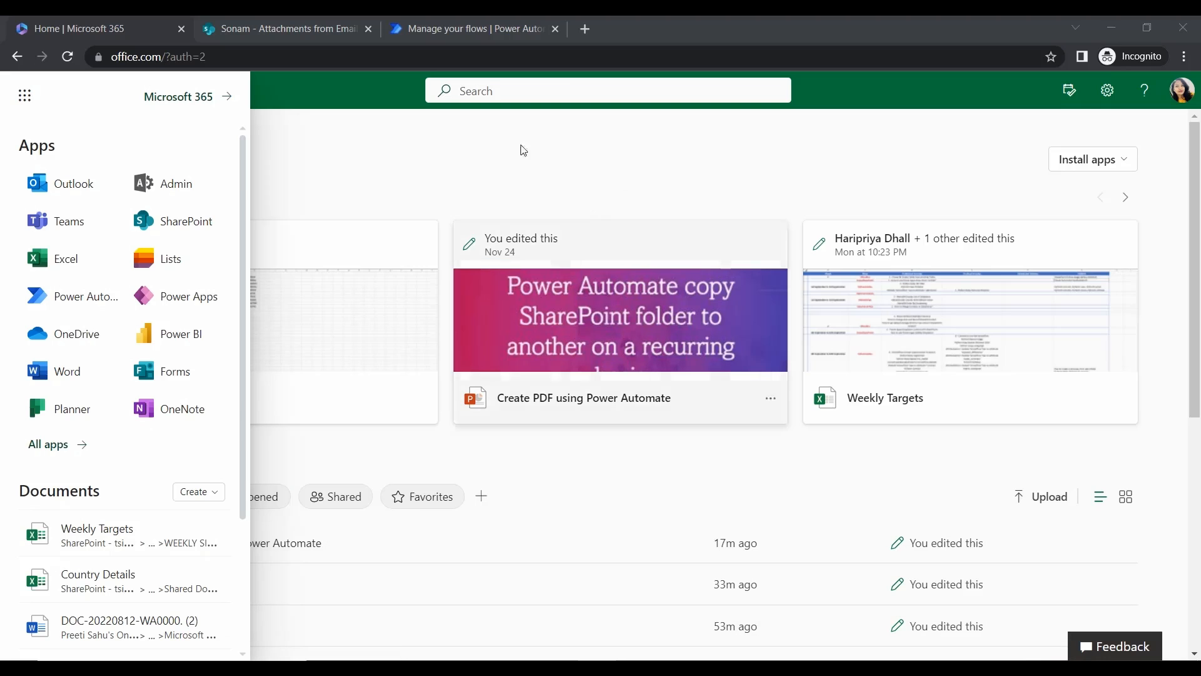
mouse_move(686, 398)
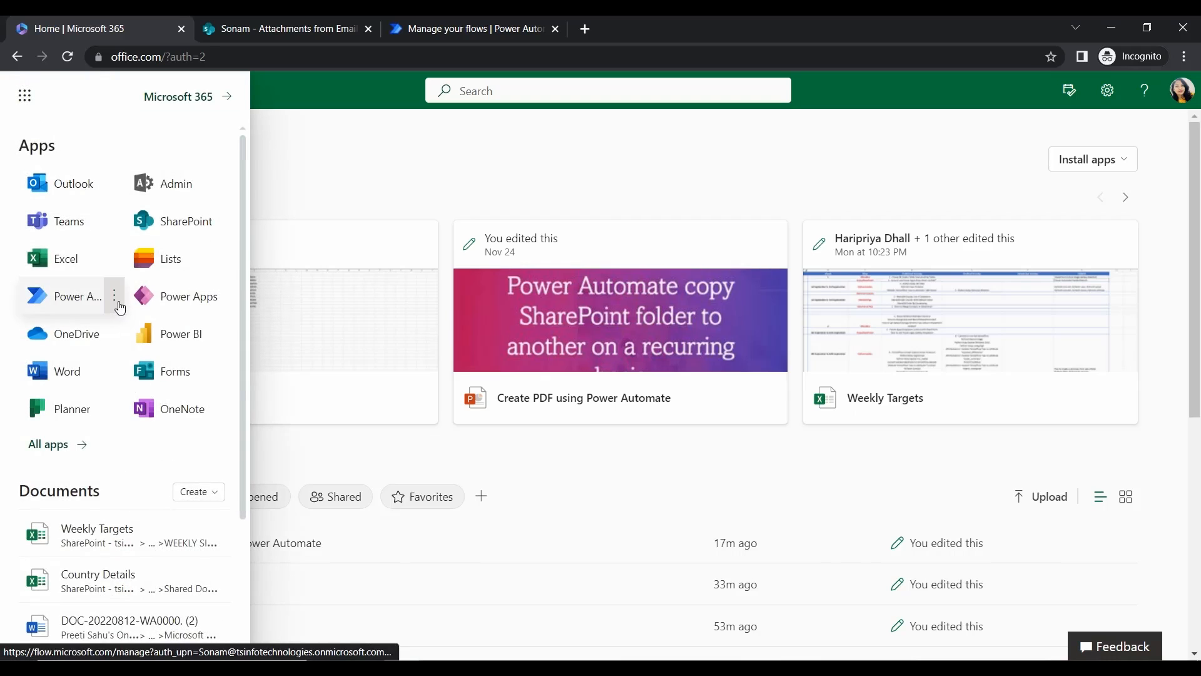
Bring up the Microsoft 365 app launcher and back out of the Power Automate app options.
click(114, 296)
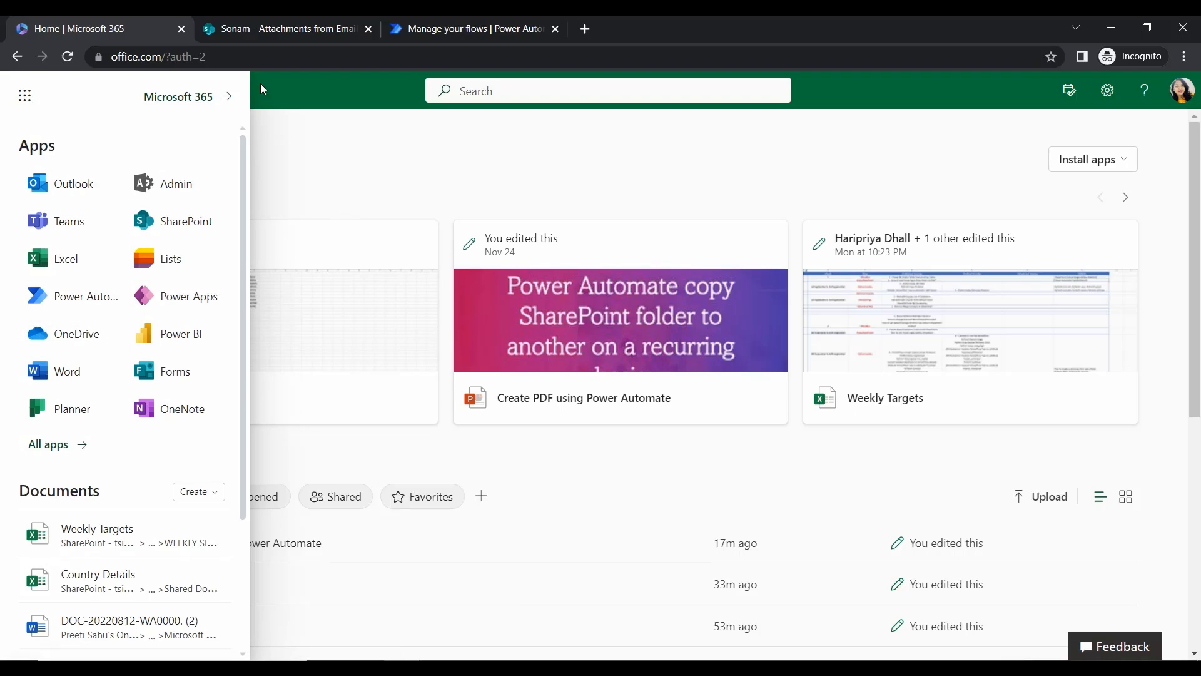
mouse_move(76, 297)
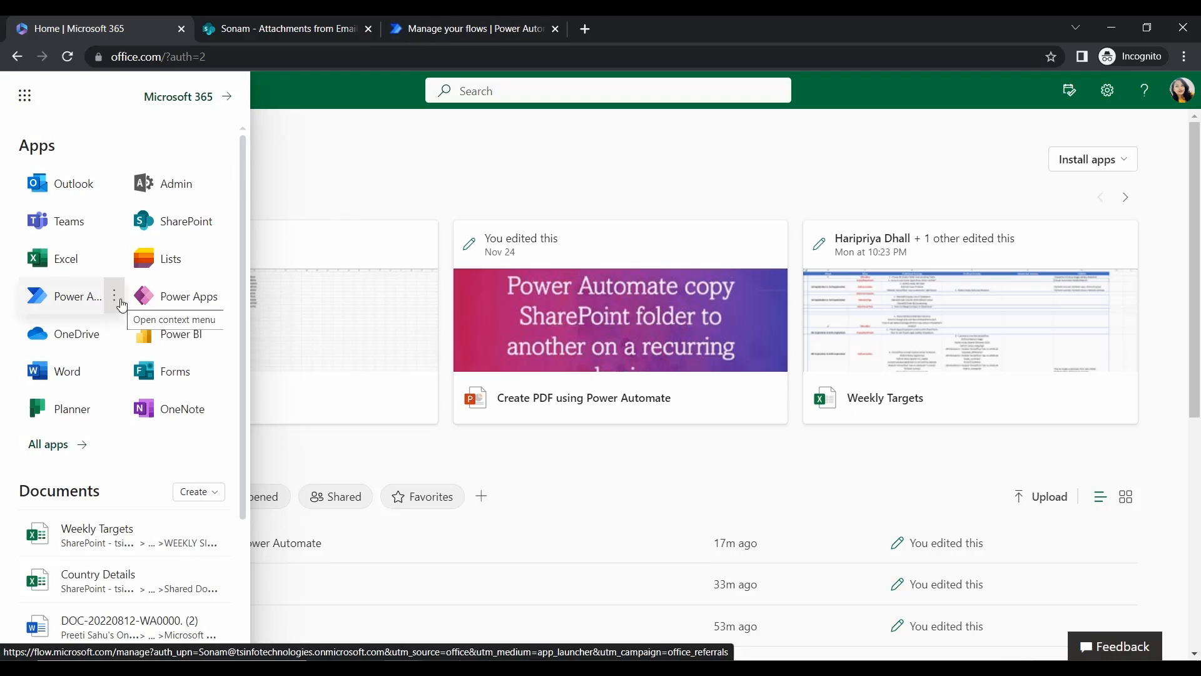
click(114, 297)
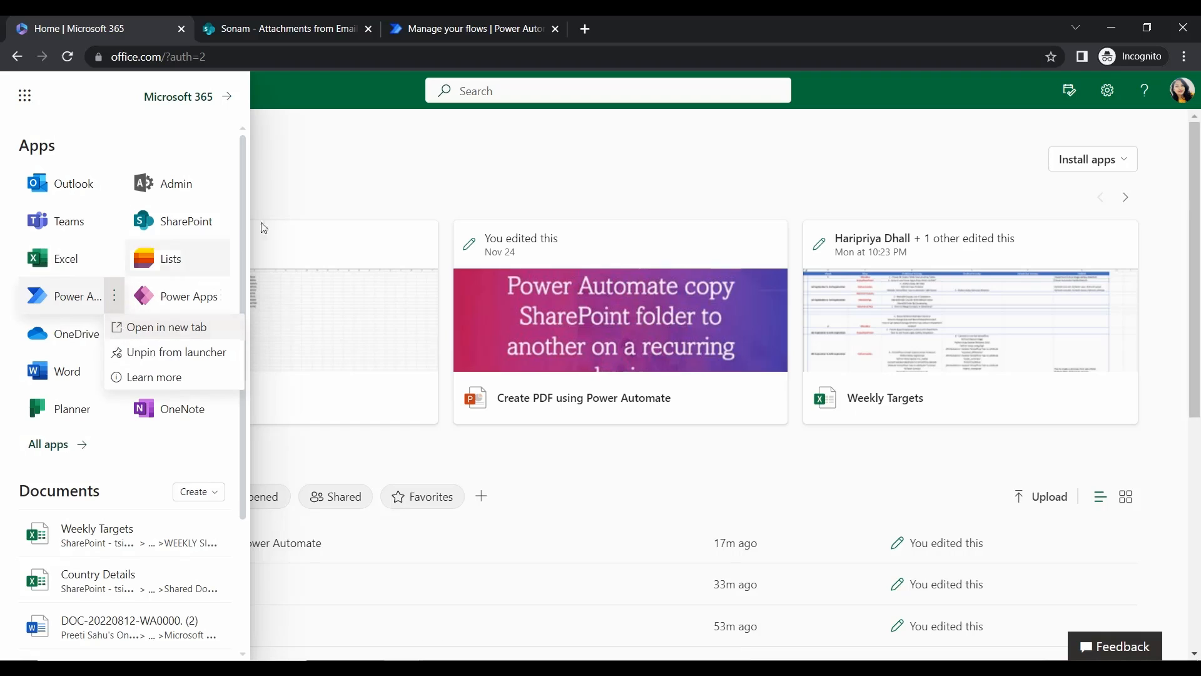
click(558, 56)
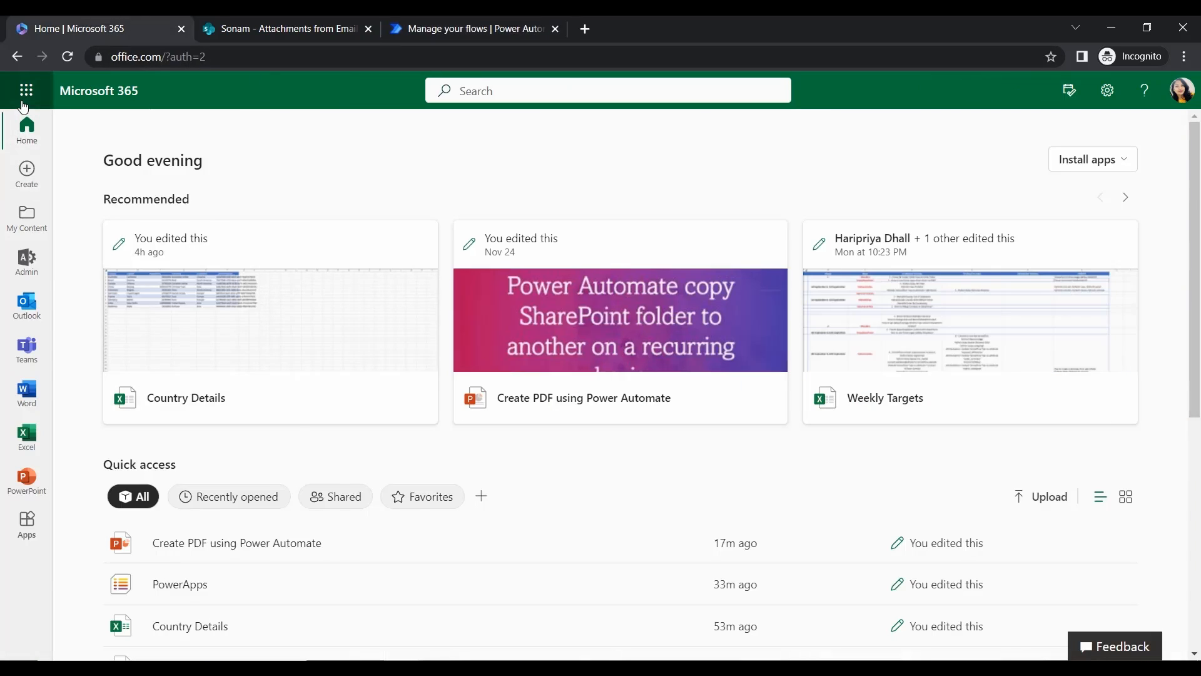
Launch SharePoint in a new browser tab from the Microsoft 365 app launcher.
click(26, 90)
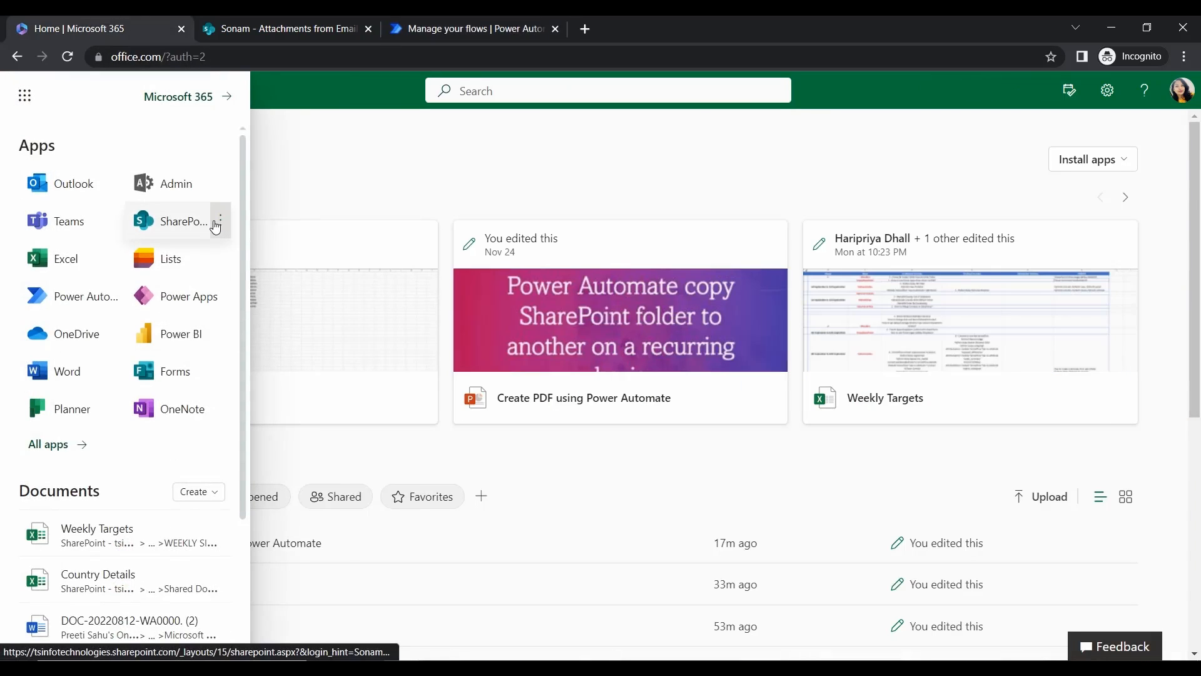
mouse_move(220, 221)
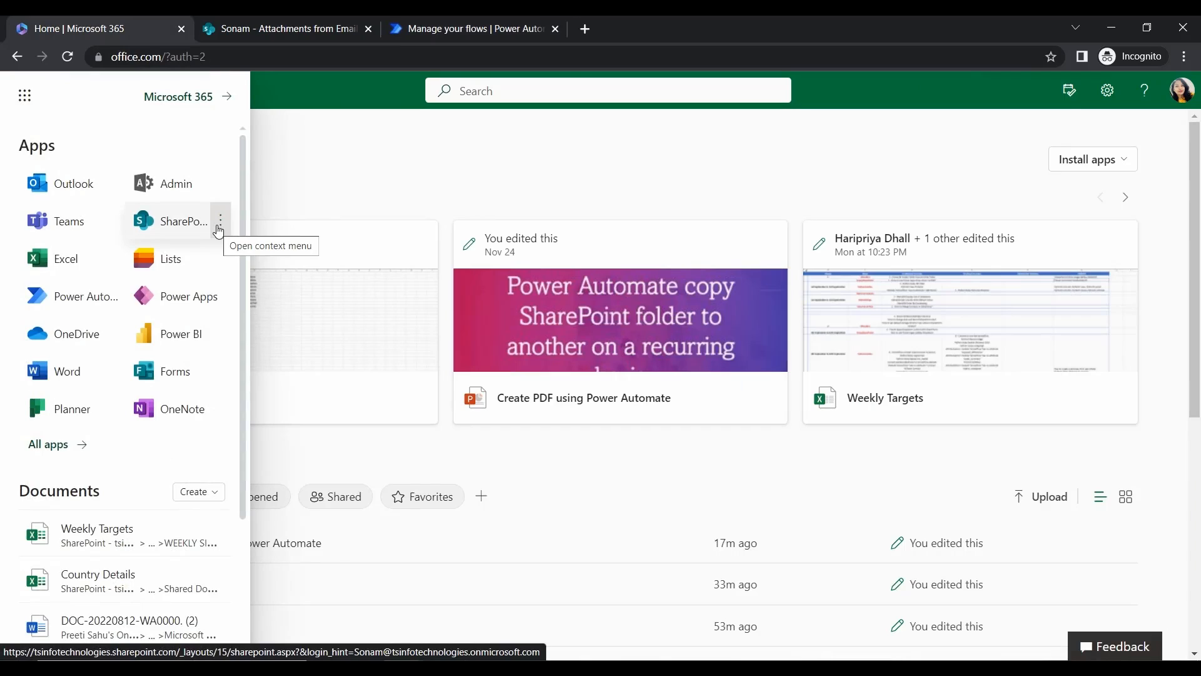
click(220, 221)
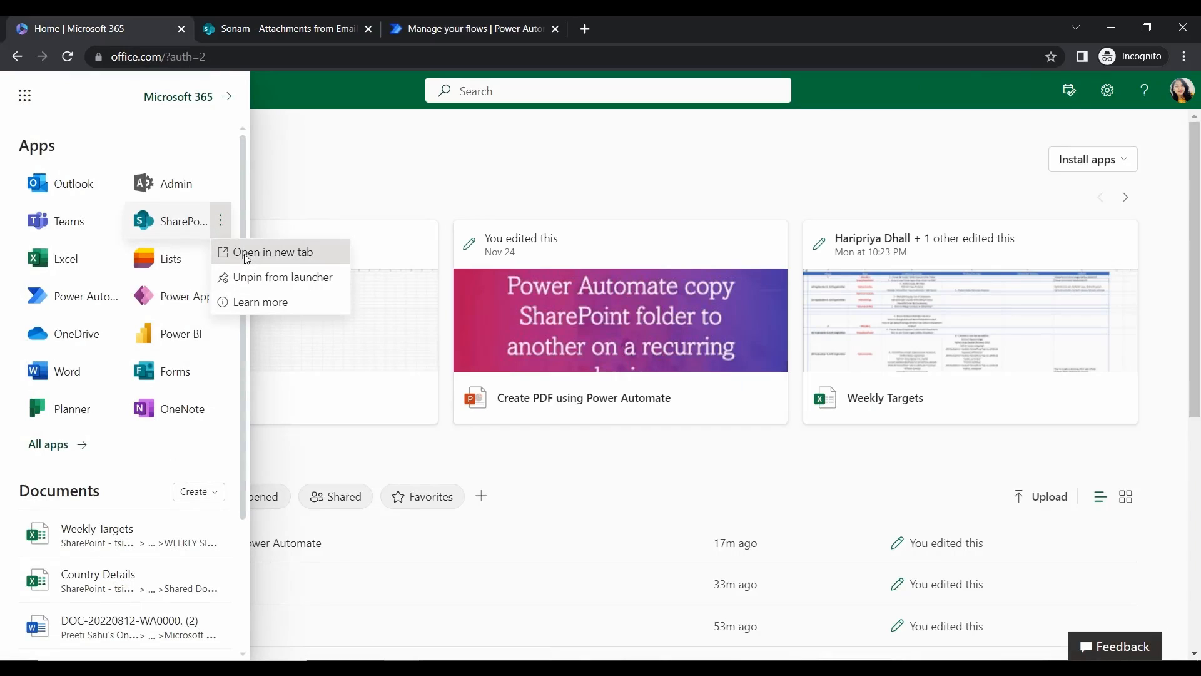
click(321, 39)
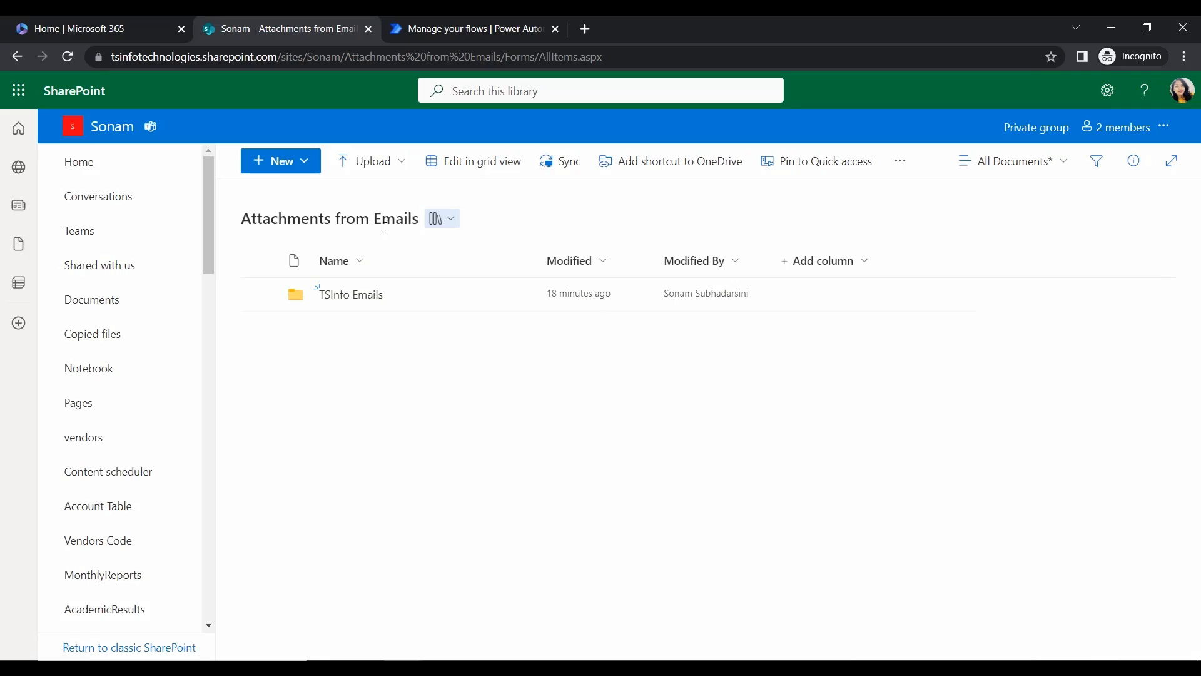
mouse_move(401, 262)
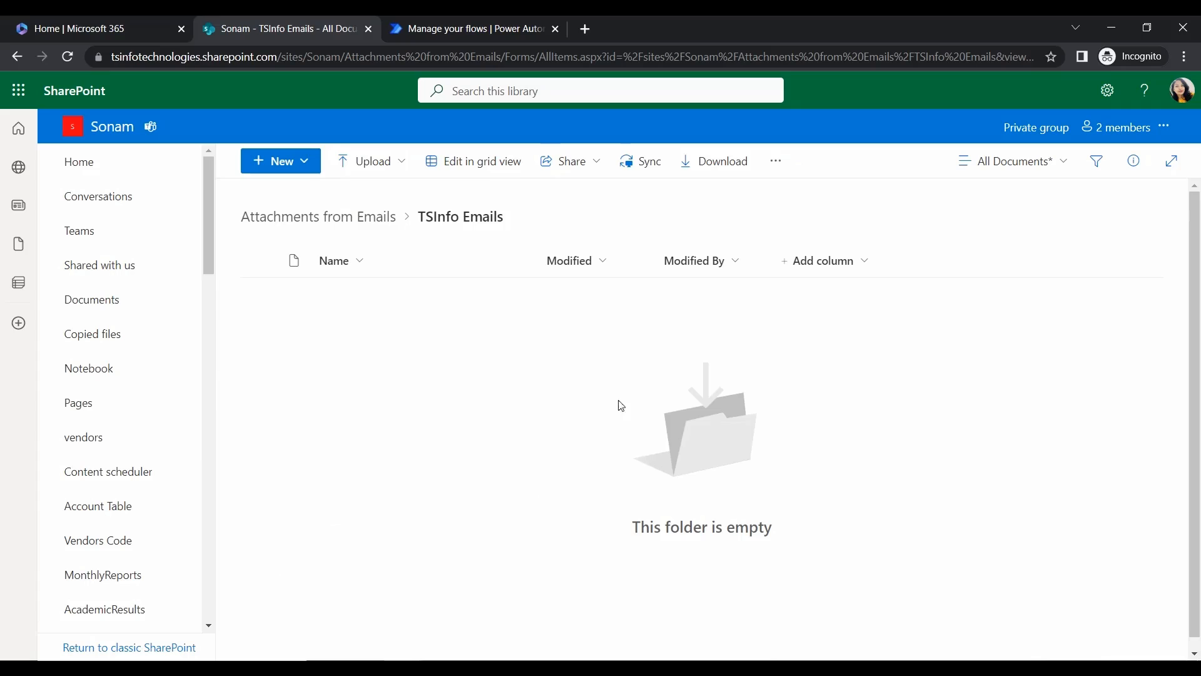
Check the TSInfo Emails folder in Attachments from Emails is empty, then return to Power Automate.
click(317, 216)
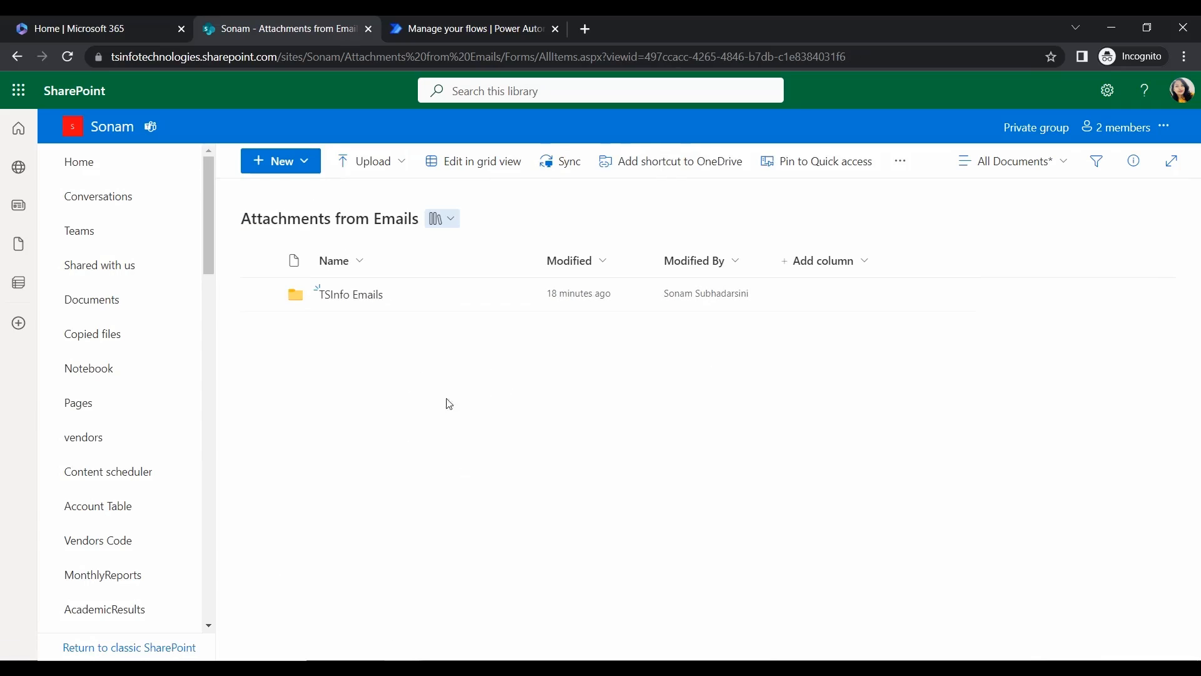
click(354, 294)
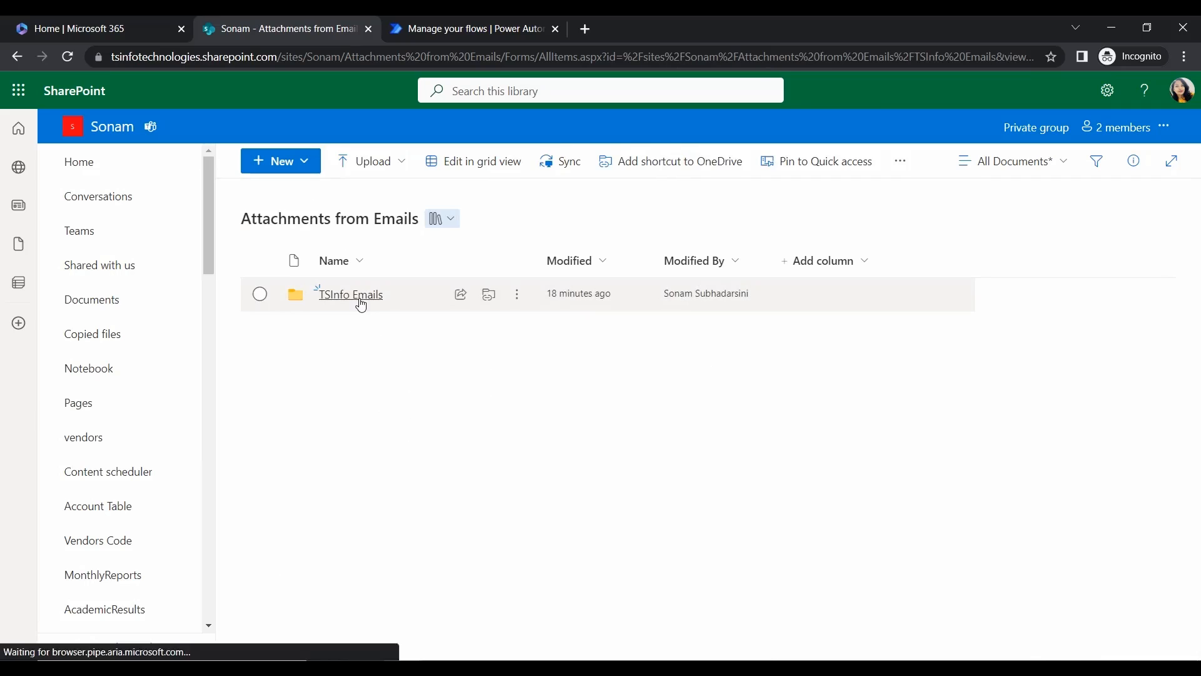
click(472, 29)
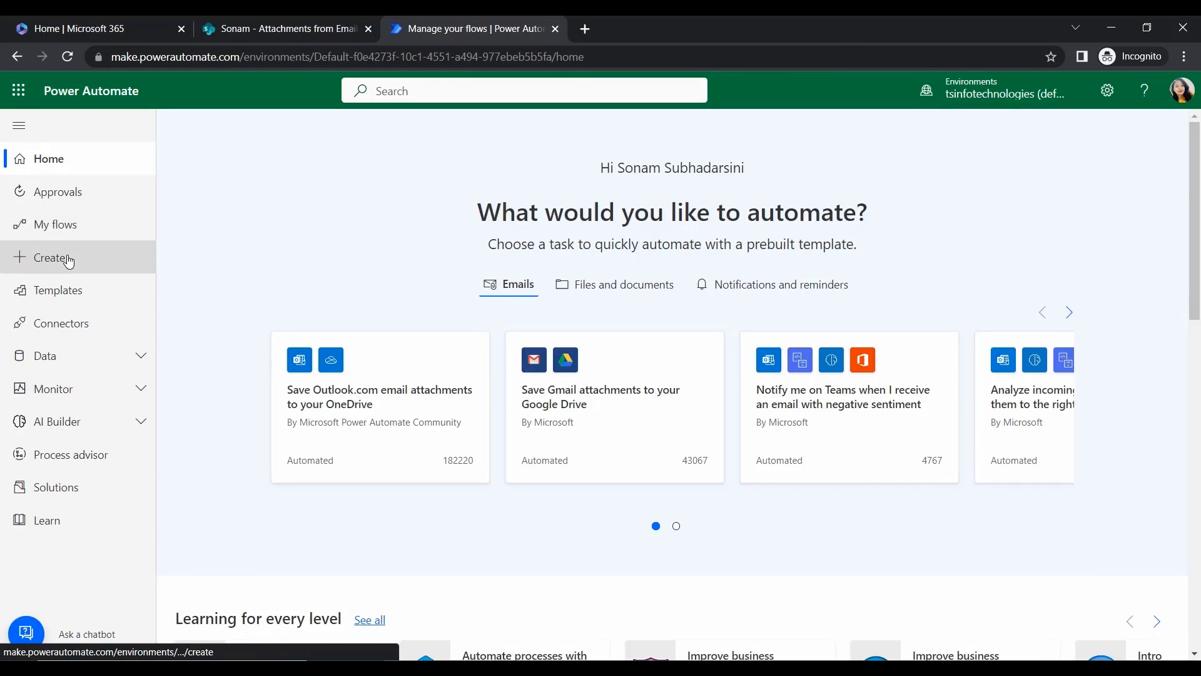
Start a new automated cloud flow named 'Copy email attachments to folder'.
click(50, 258)
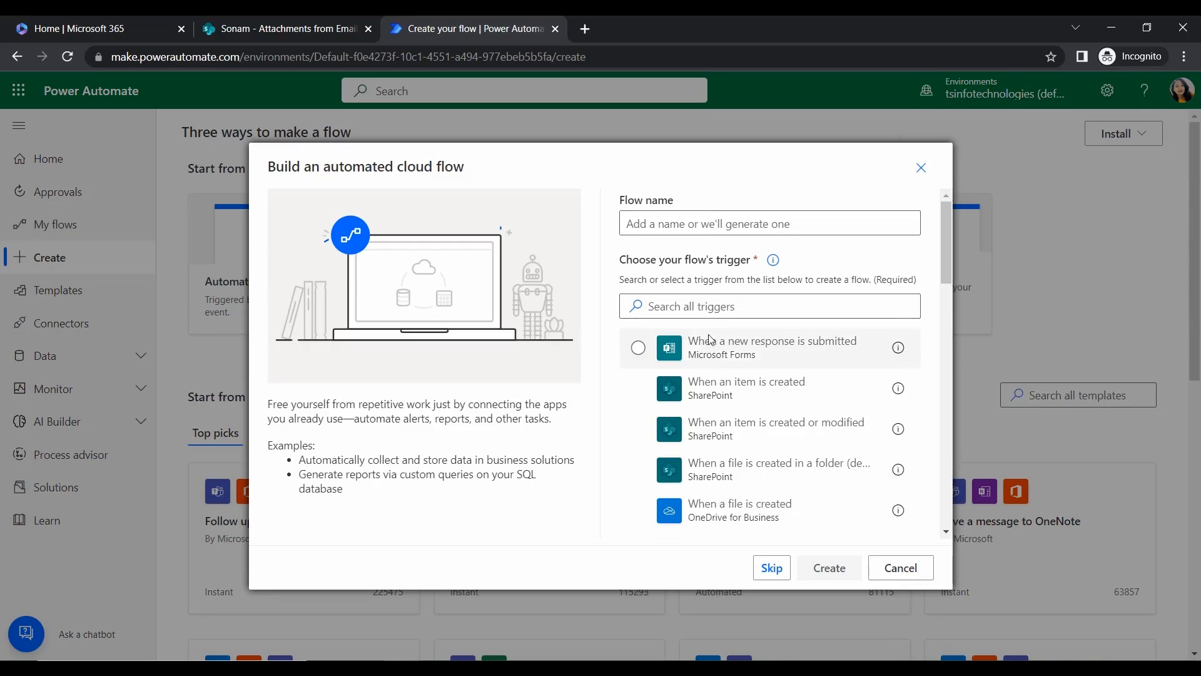
click(769, 222)
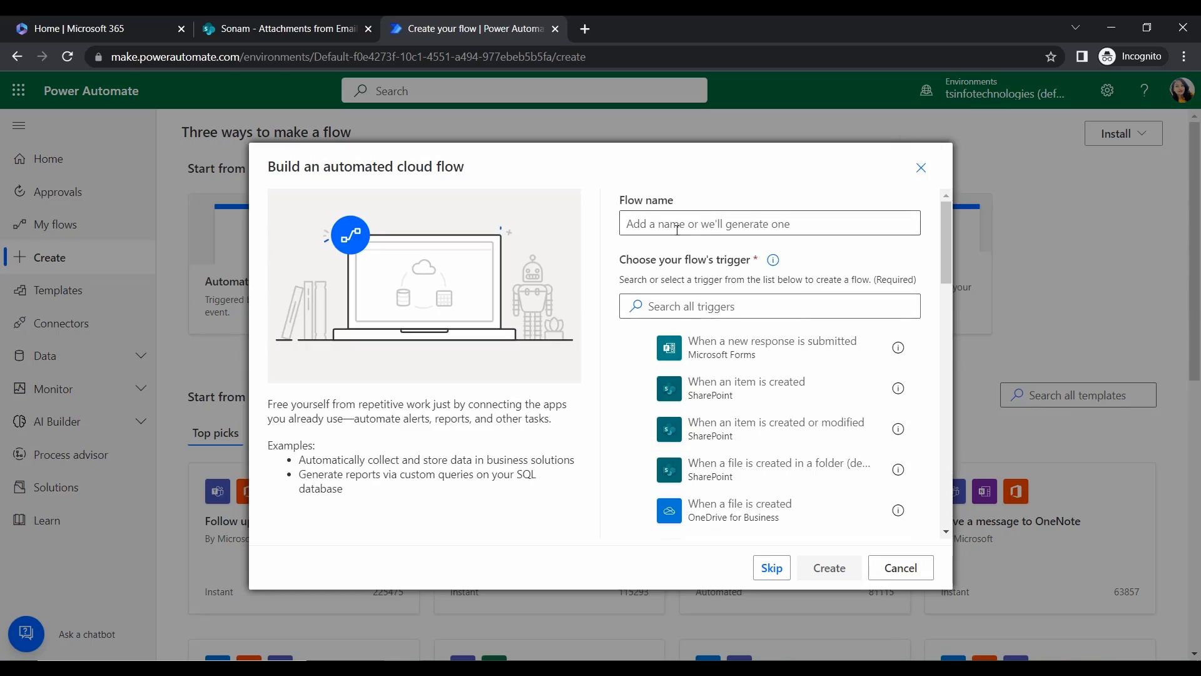
click(768, 223)
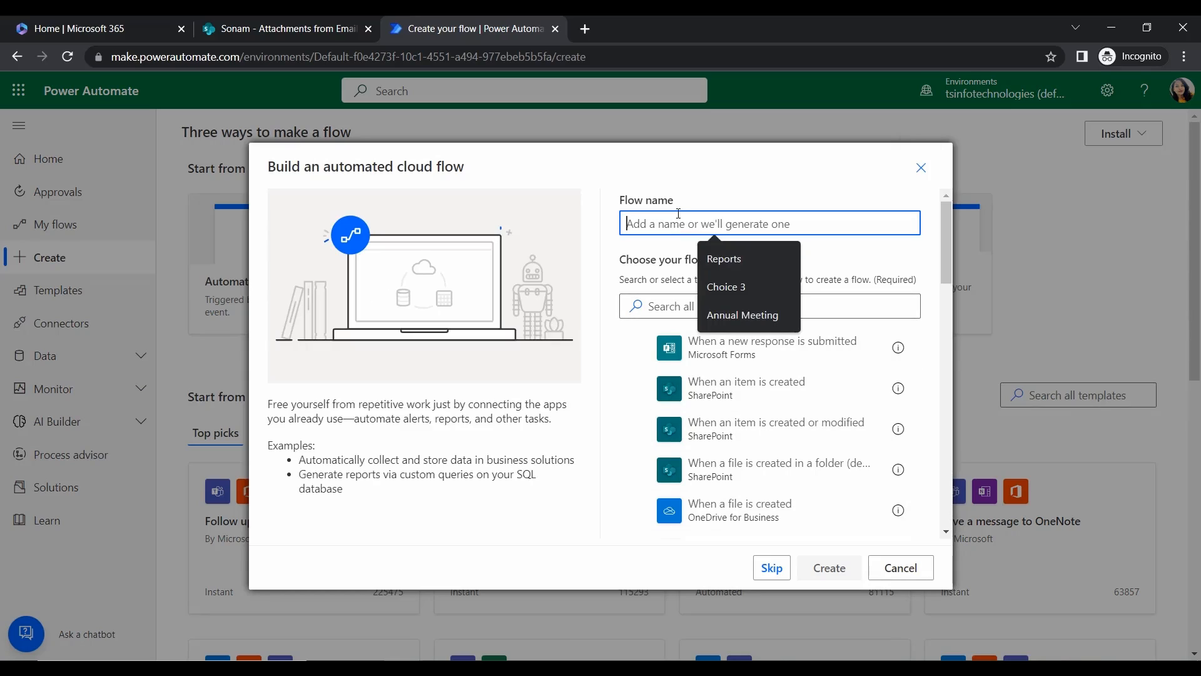
text(Copy email attachments to folder)
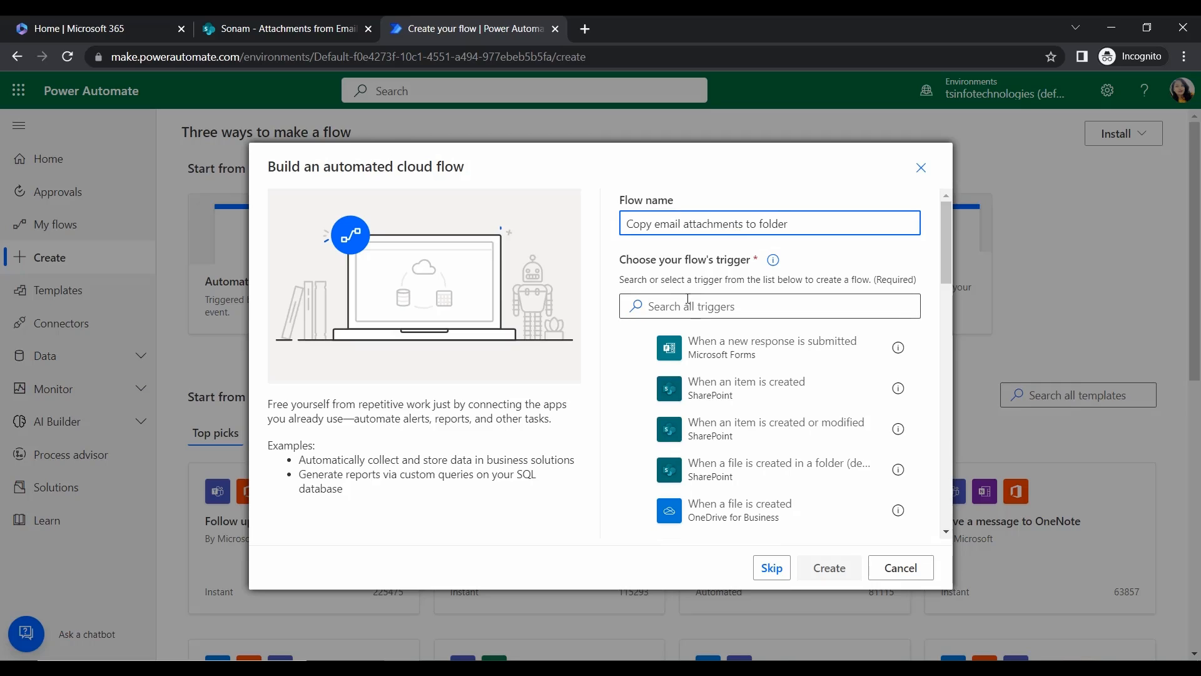
Choose the Outlook 'When a new email arrives (V3)' trigger and create the flow.
scroll(down, 3)
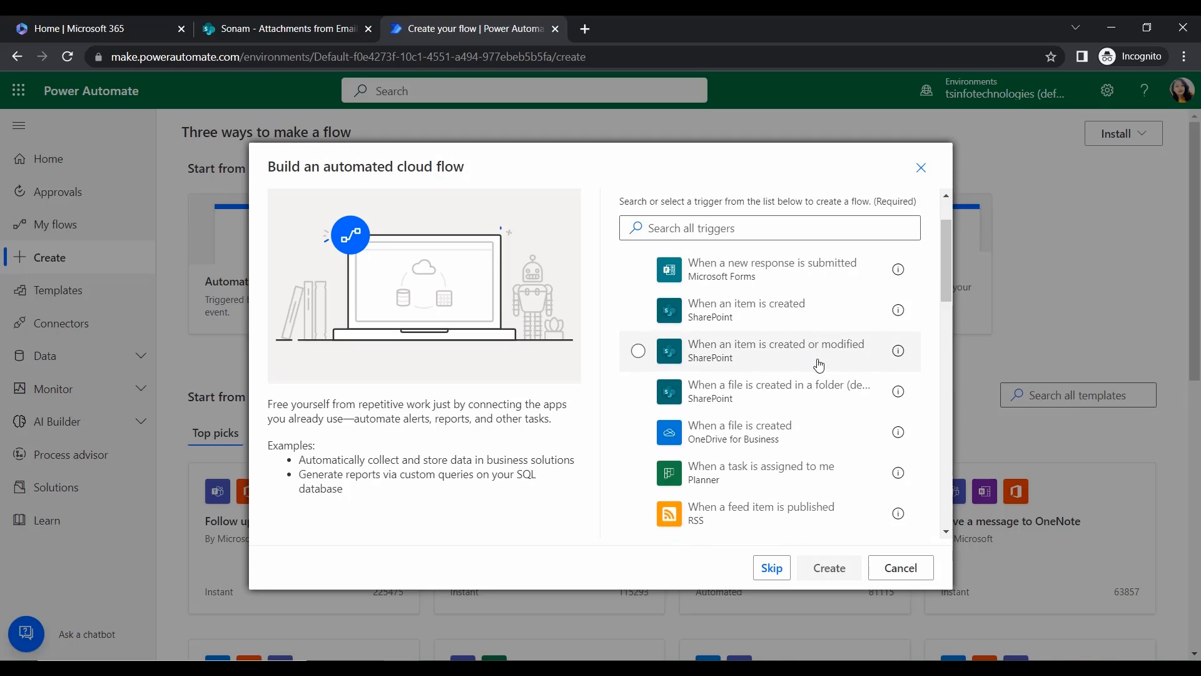
scroll(down, 3)
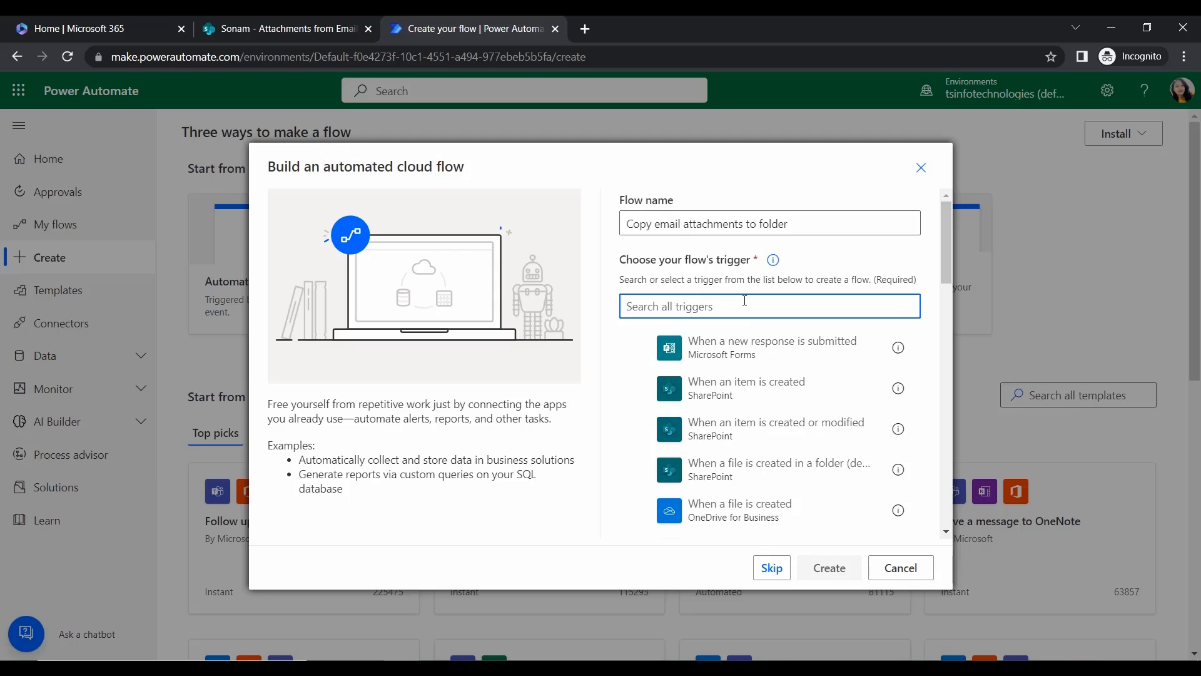
text(W)
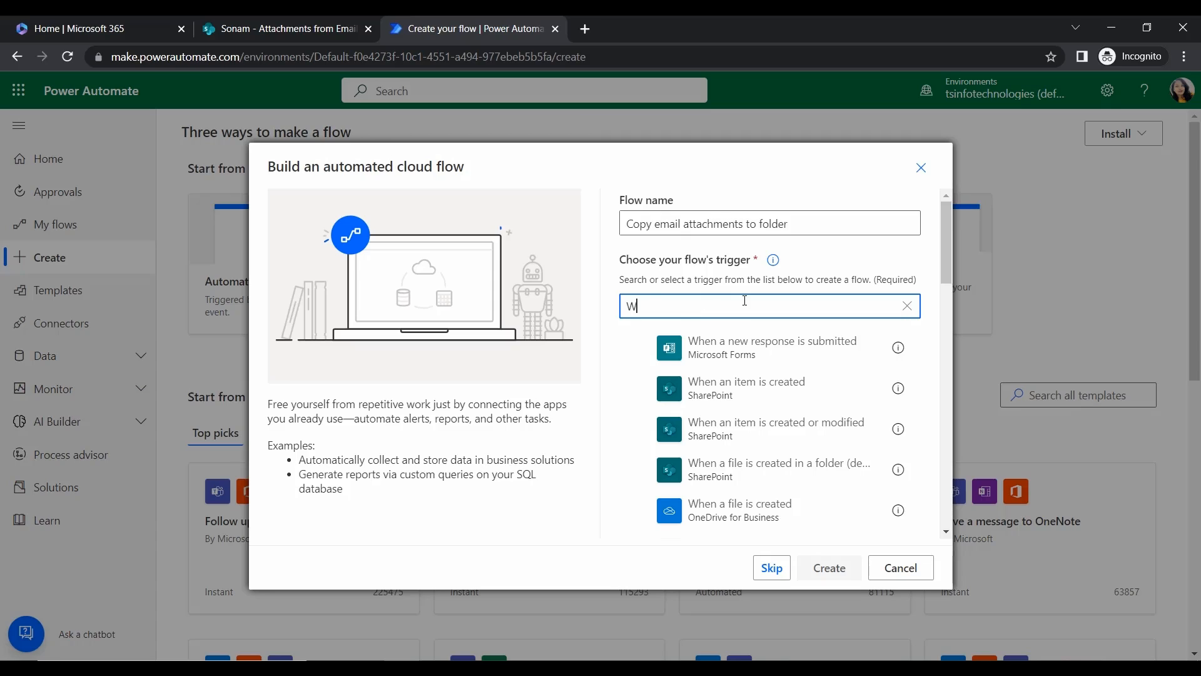
text(hen)
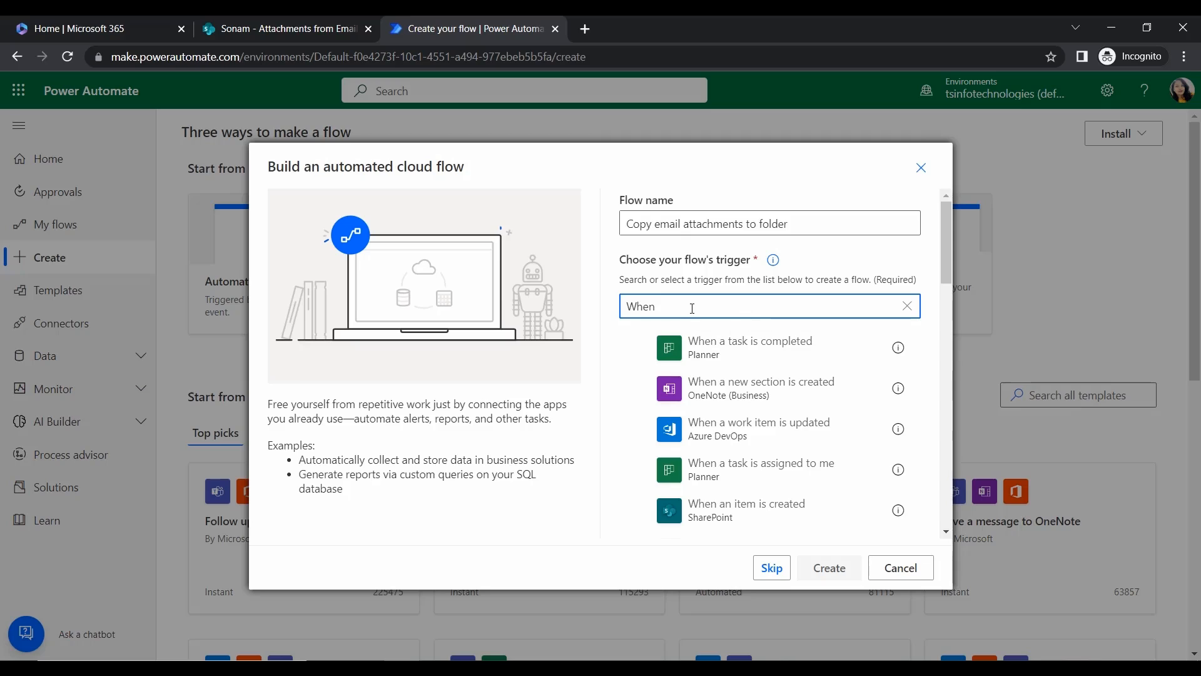
scroll(down, 3)
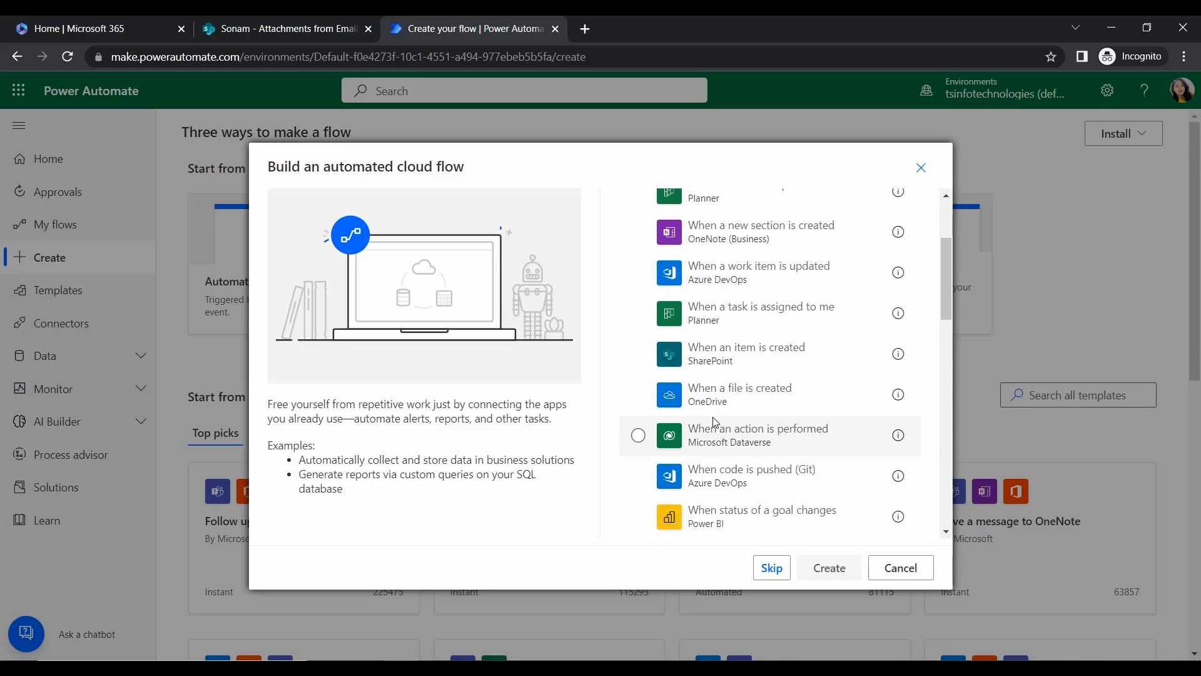
text(When an email a)
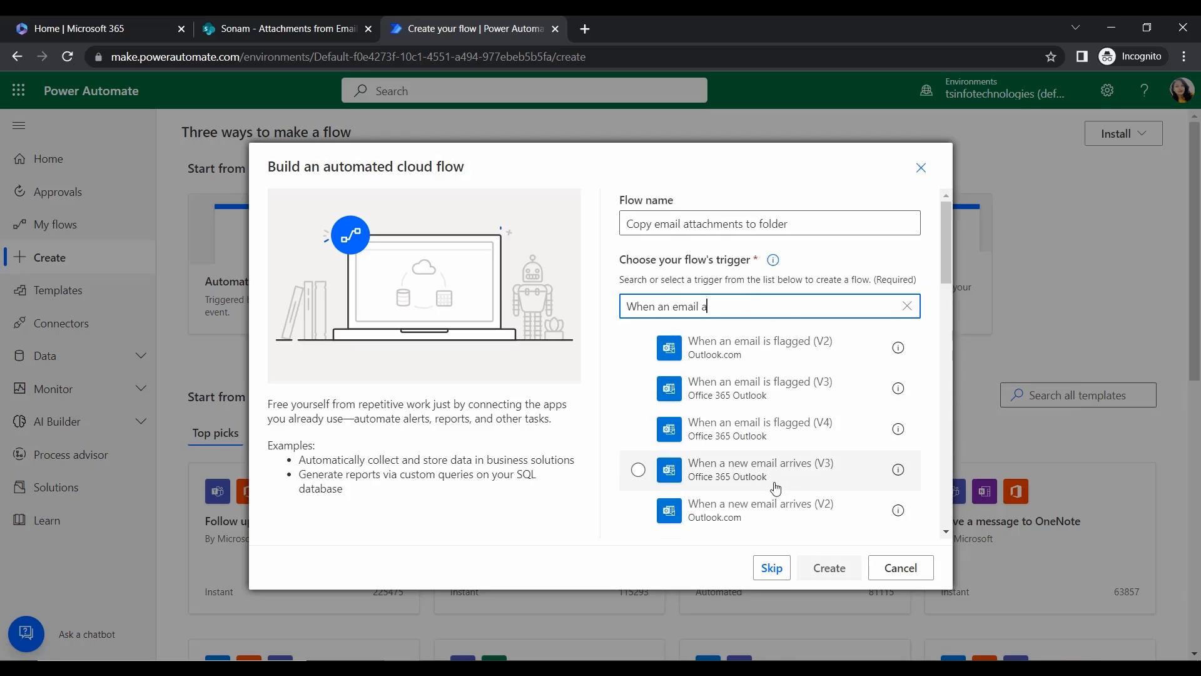
click(637, 470)
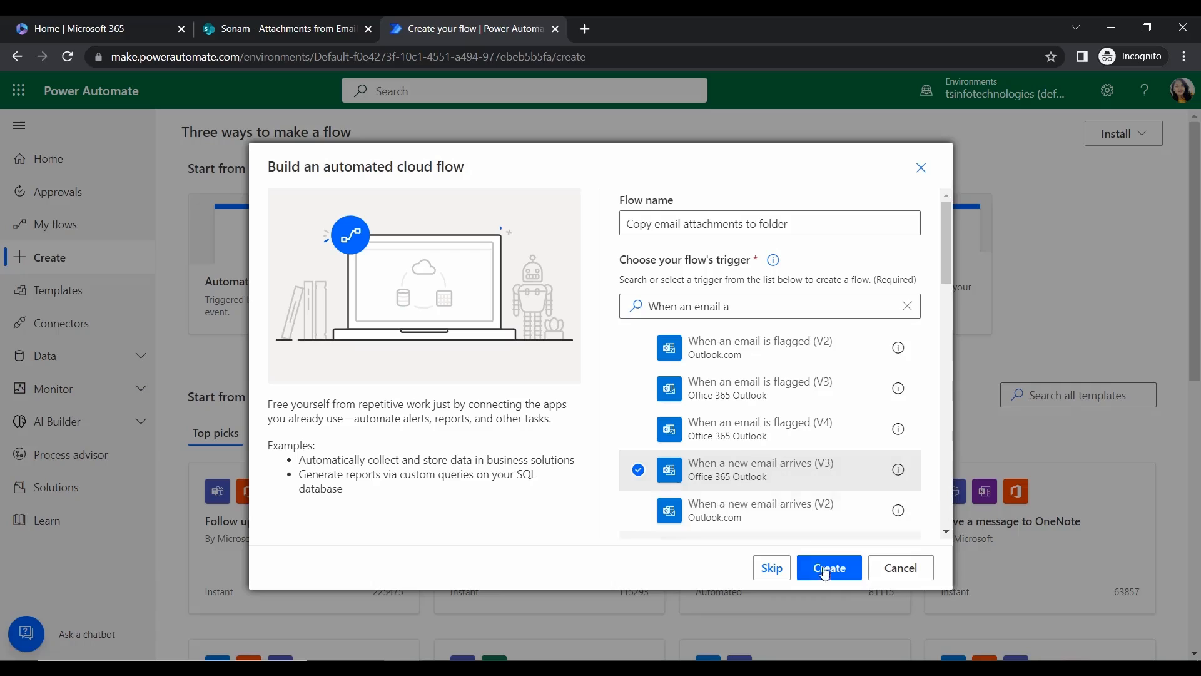
click(828, 567)
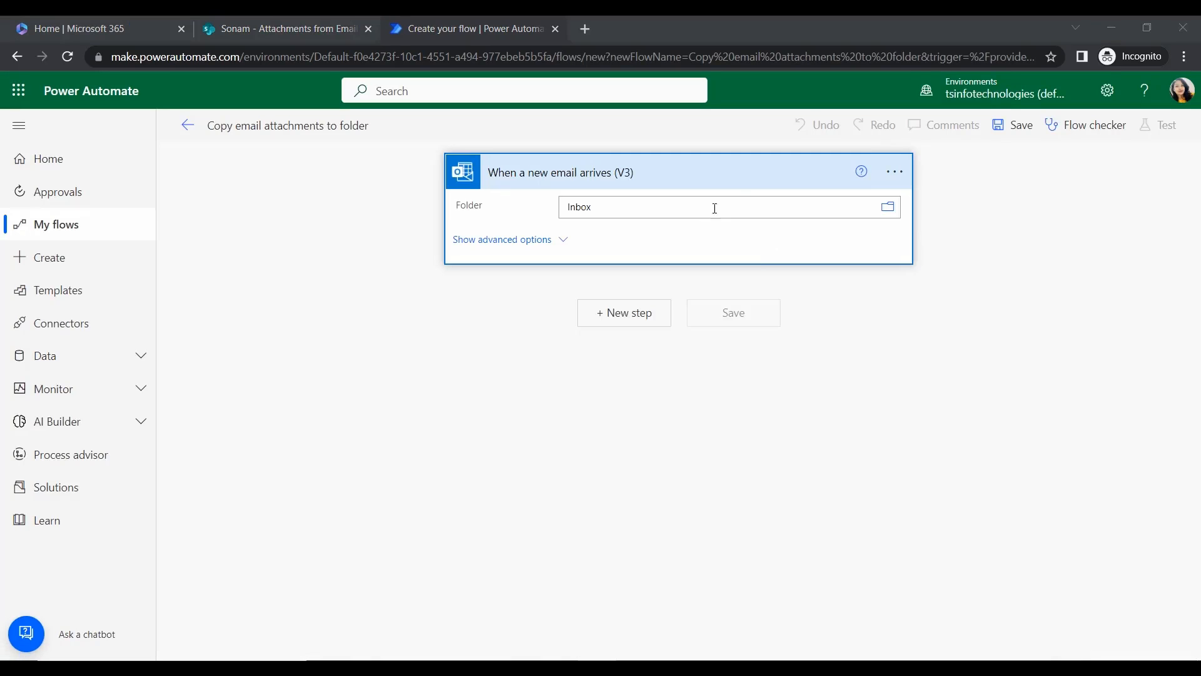
mouse_move(475, 222)
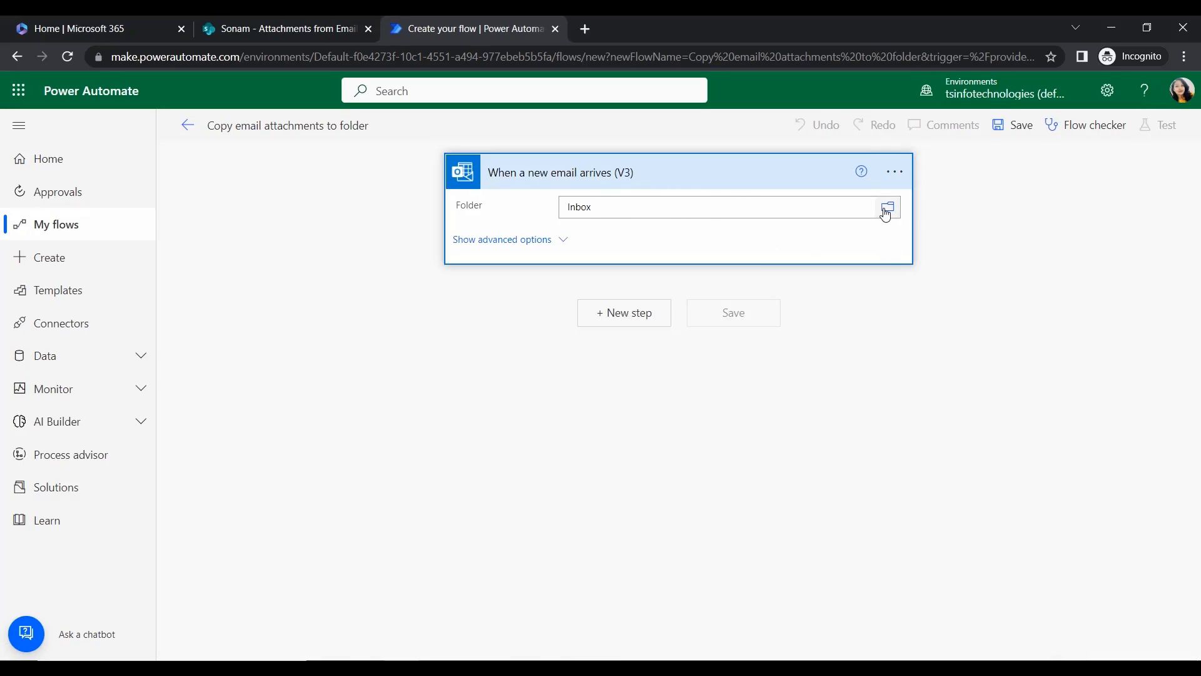
Set the trigger's Include Attachments advanced option to Yes and collapse its card.
click(887, 206)
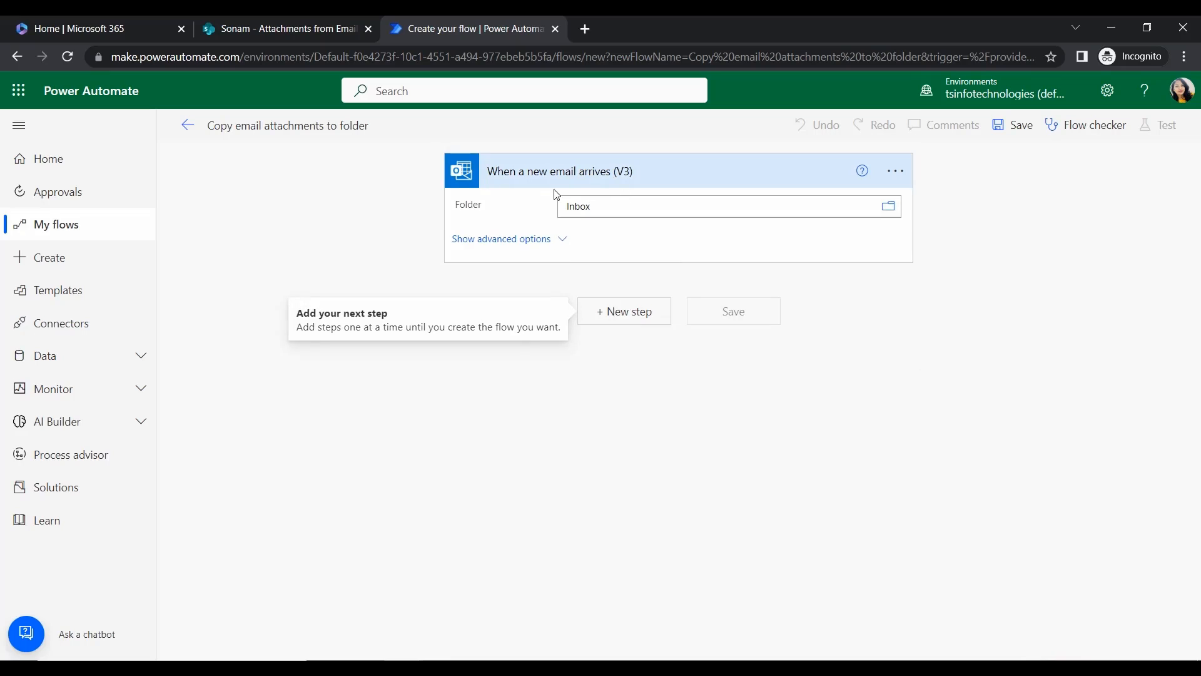
click(500, 238)
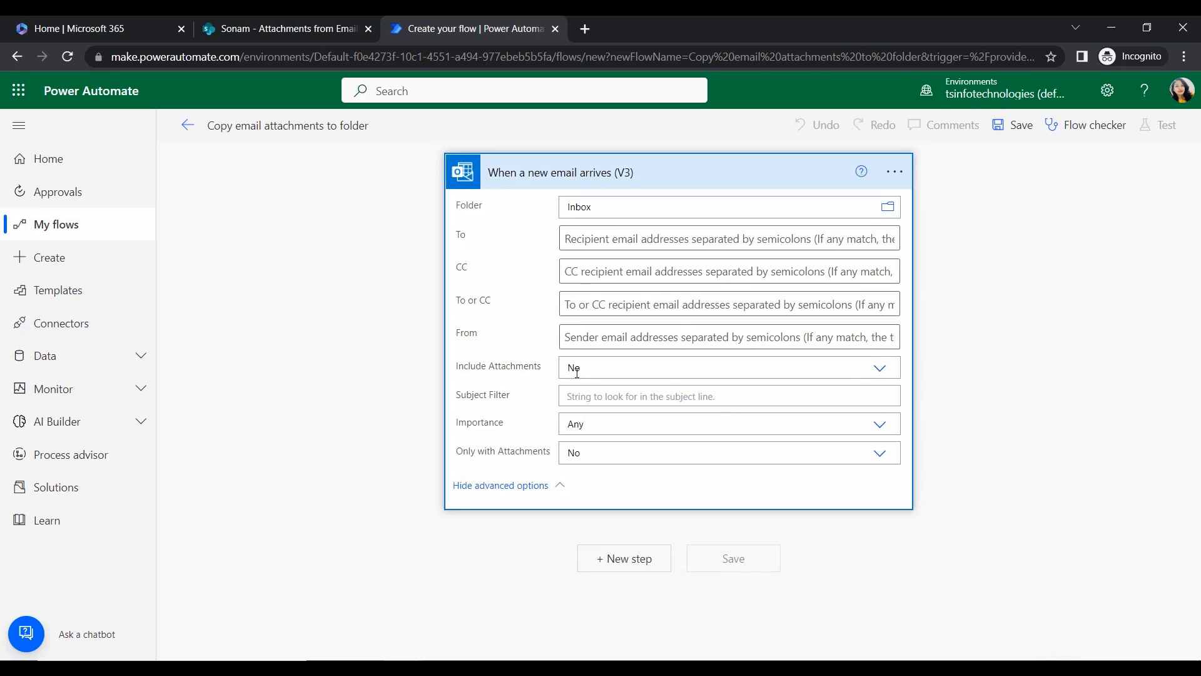
click(726, 366)
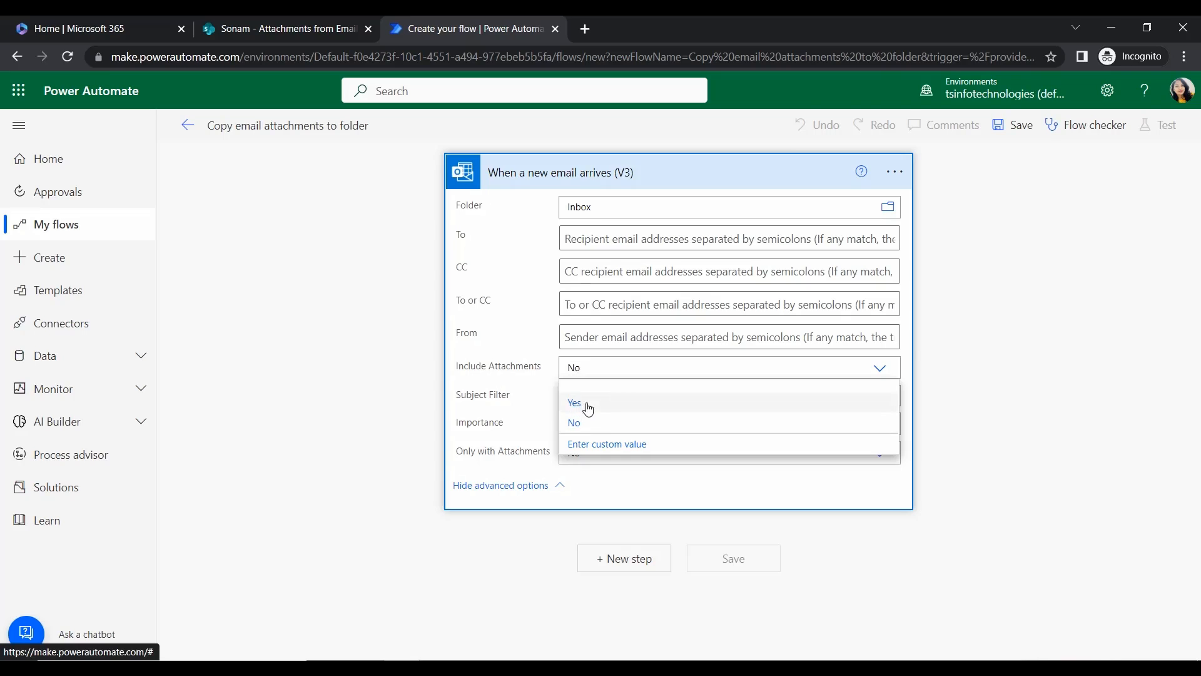
click(574, 403)
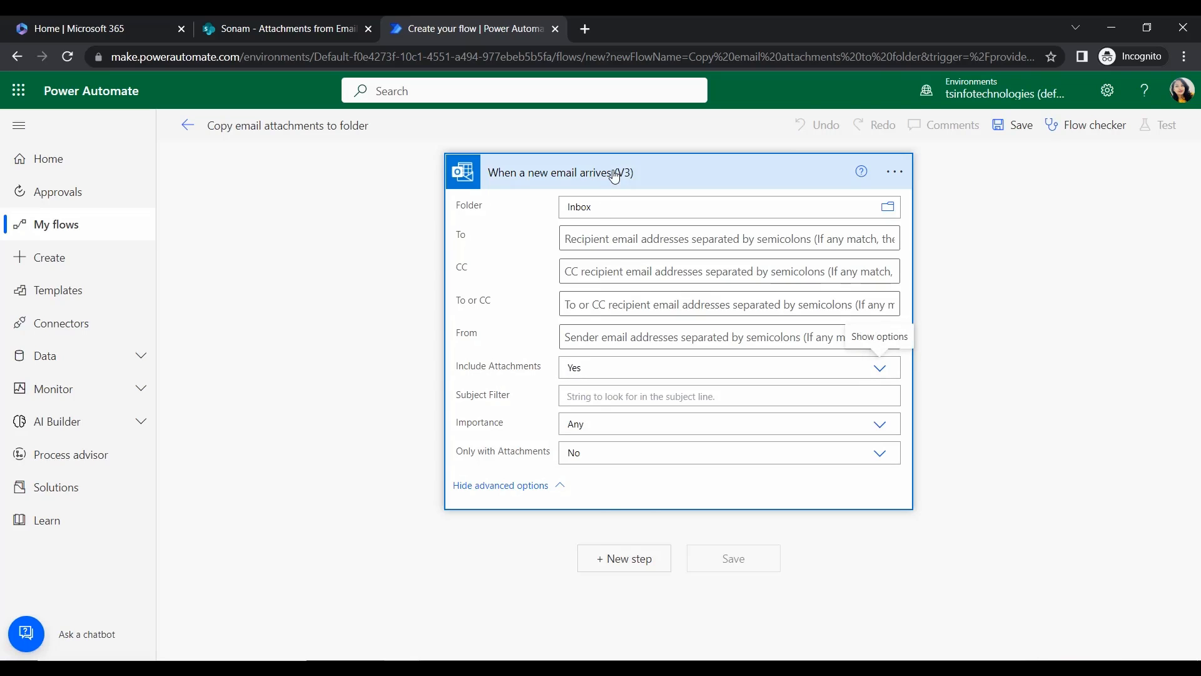
click(560, 172)
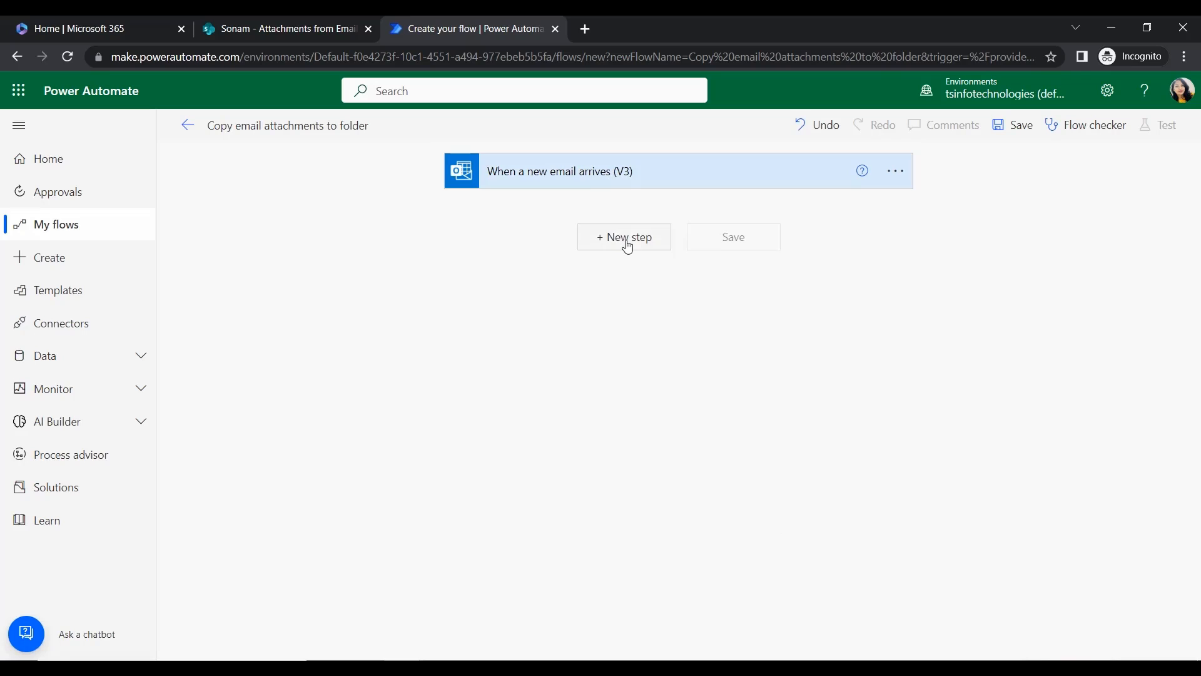
Add a SharePoint 'Create file' action as the next step.
click(623, 236)
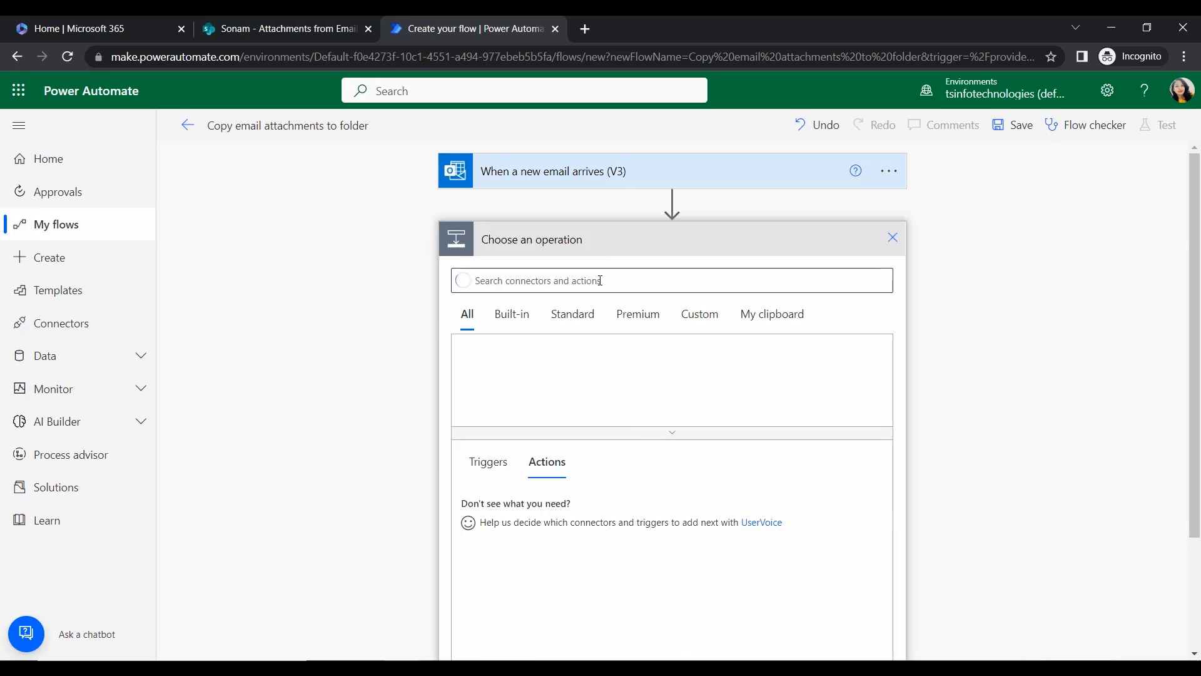
text(Create)
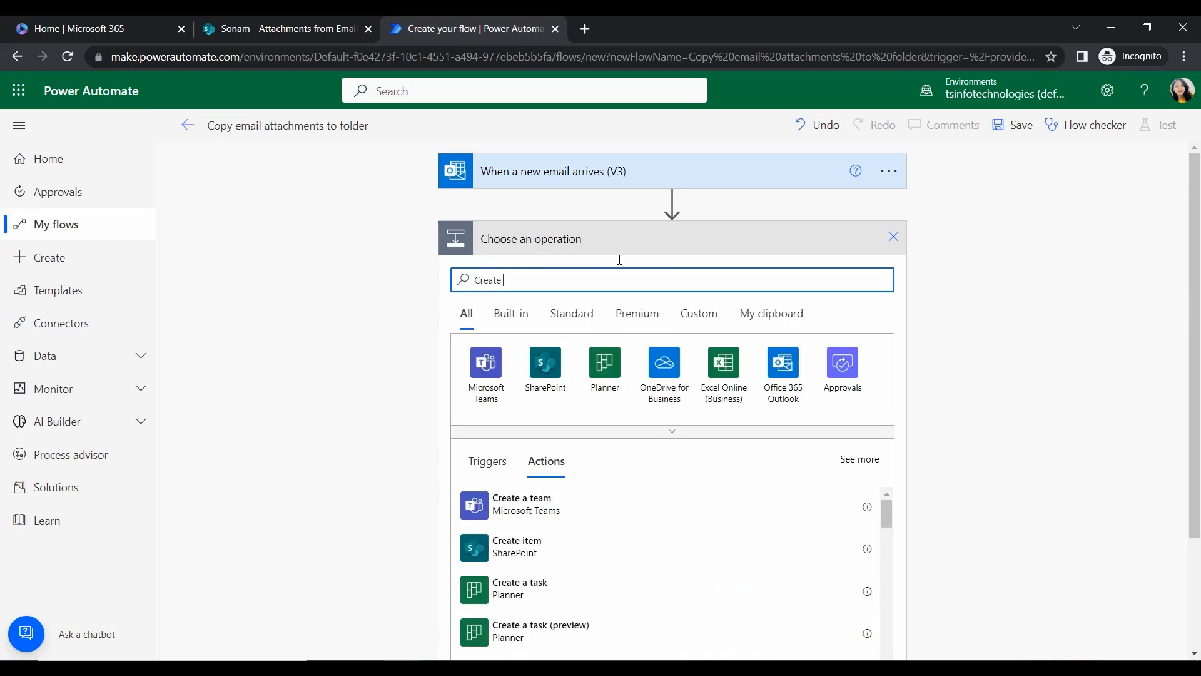
text(file)
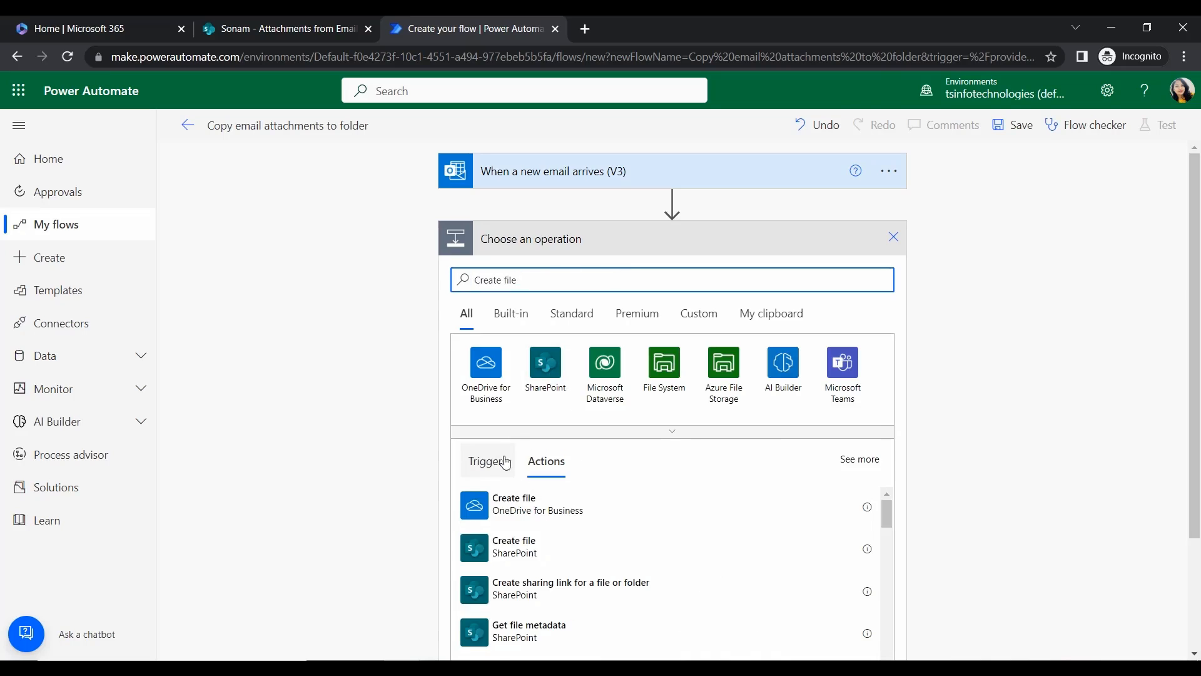
click(515, 547)
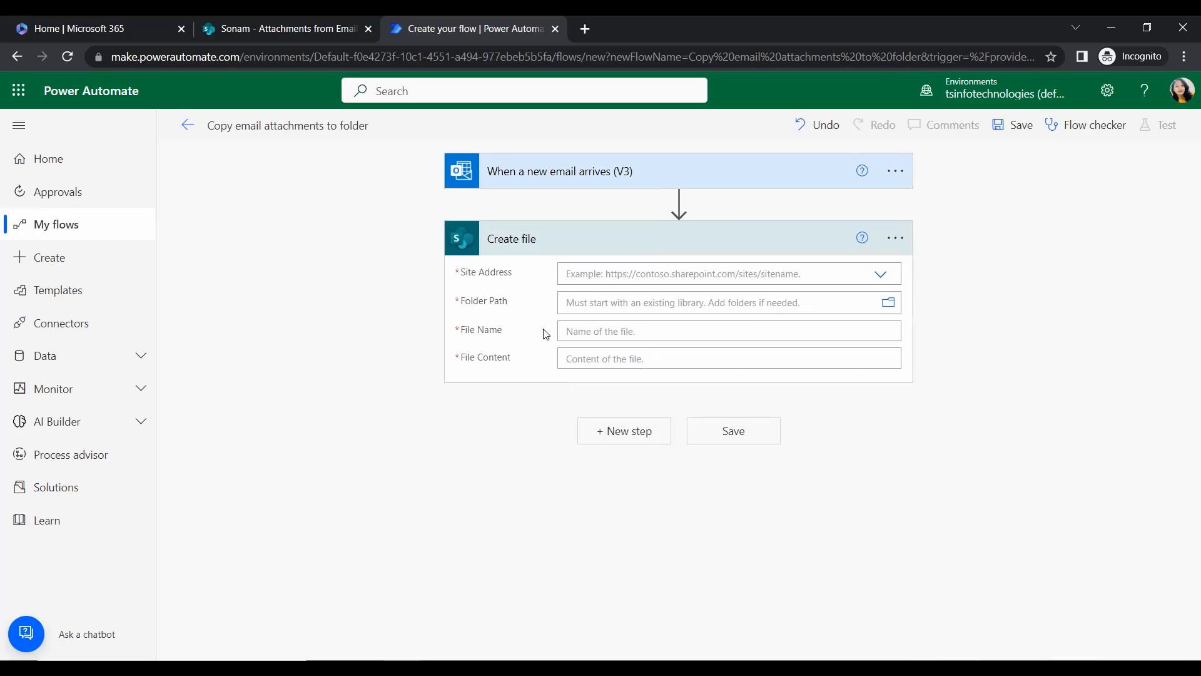
Point the action at the Sonam site and the /Attachments from Emails/TSInfo Emails folder.
click(728, 274)
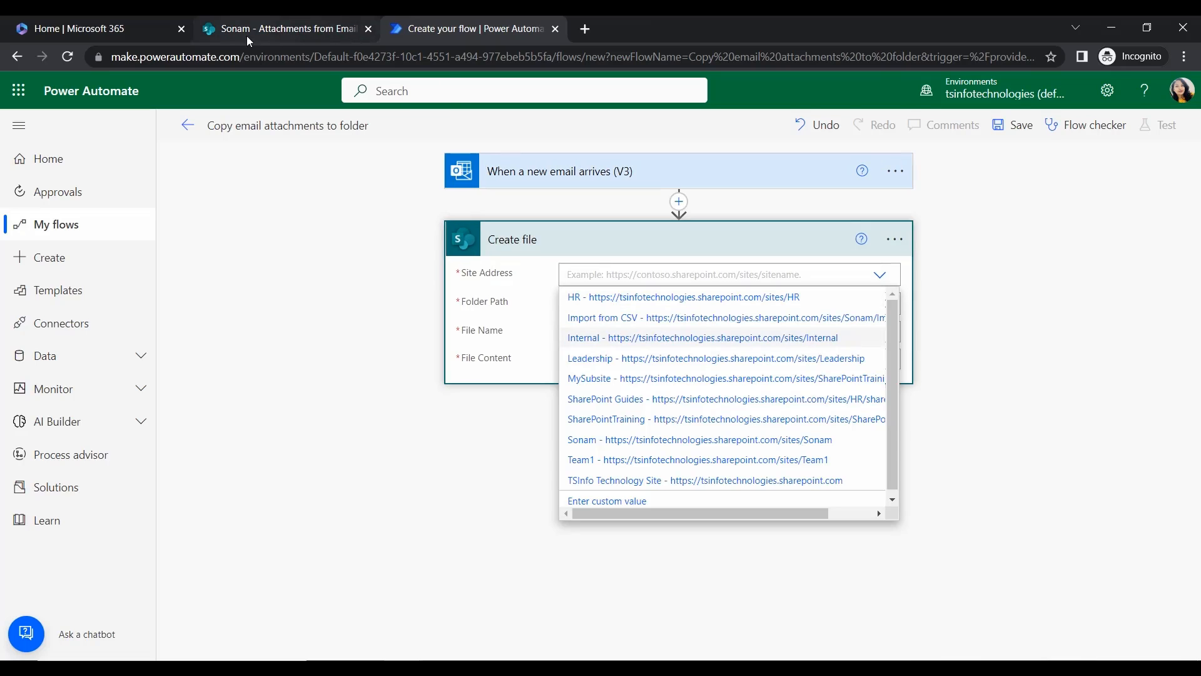
mouse_move(285, 28)
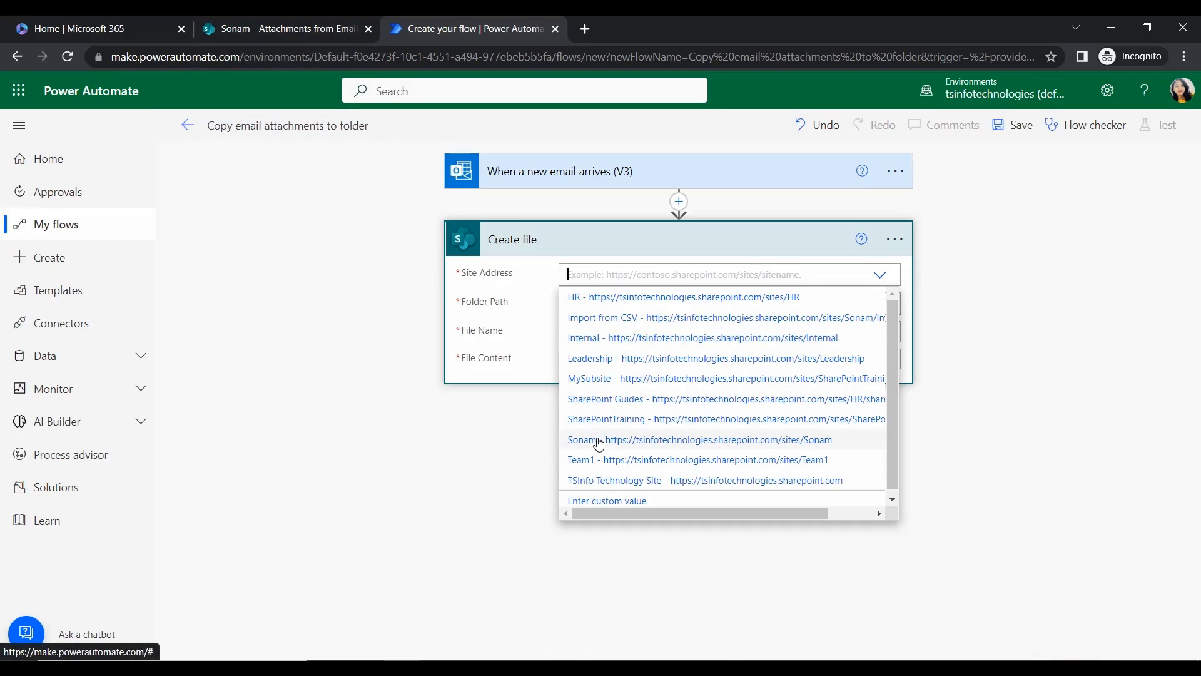
click(590, 439)
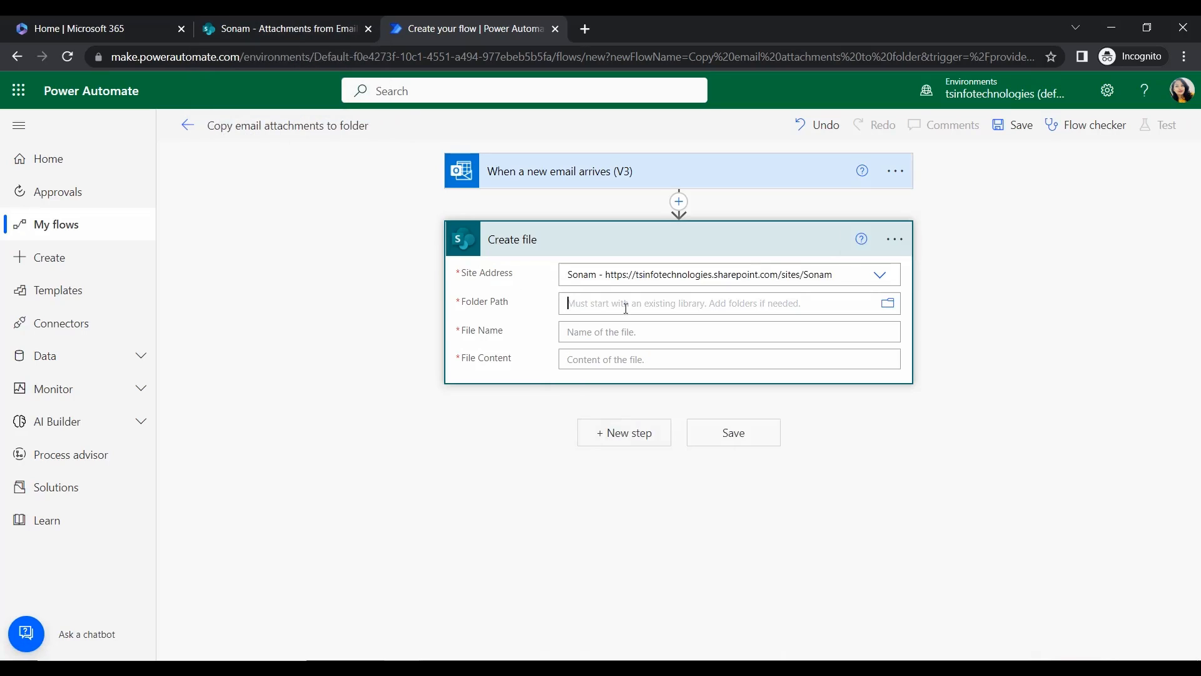
click(721, 303)
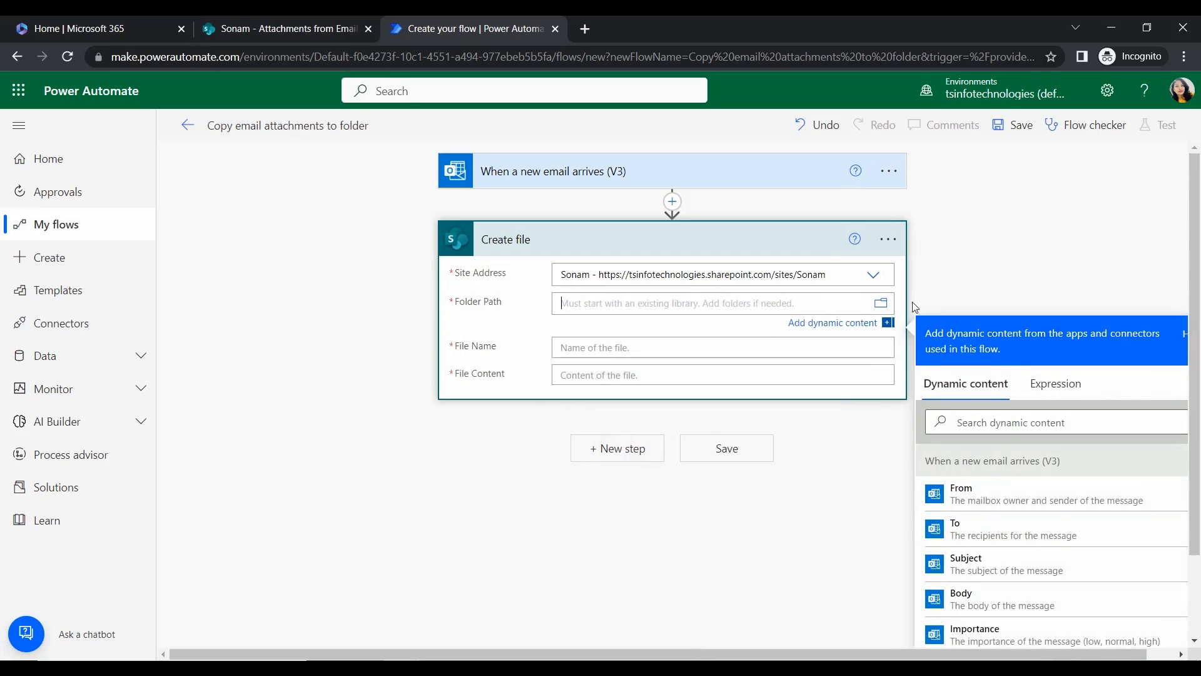
click(881, 303)
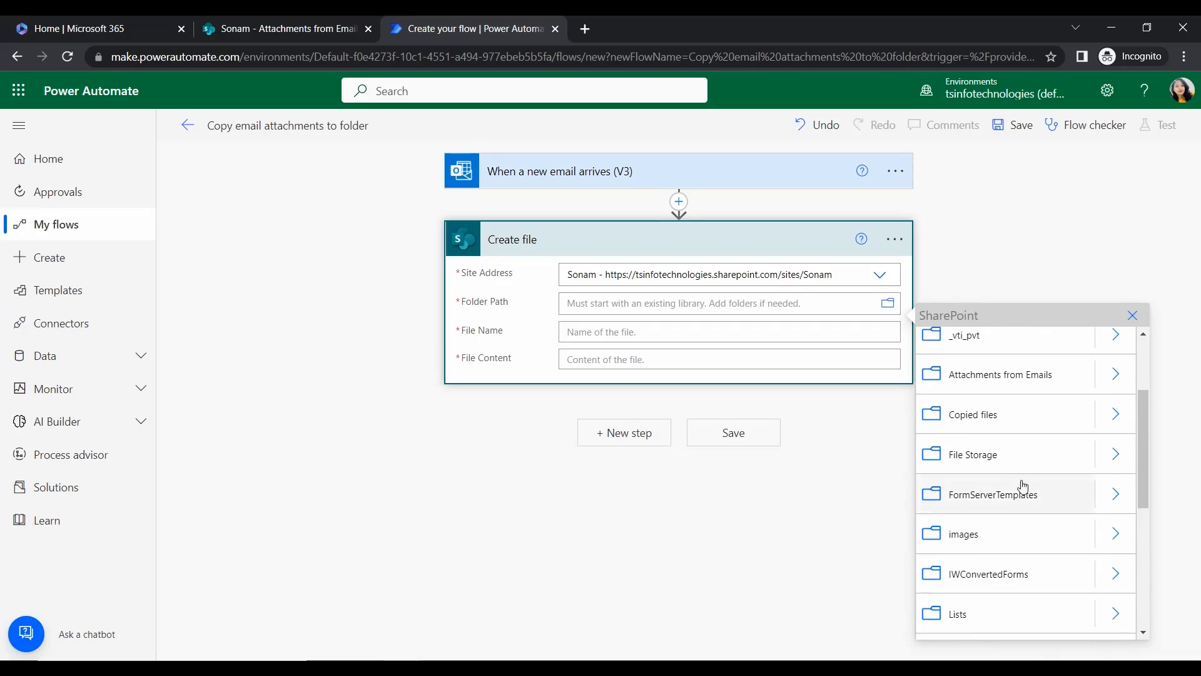
click(998, 374)
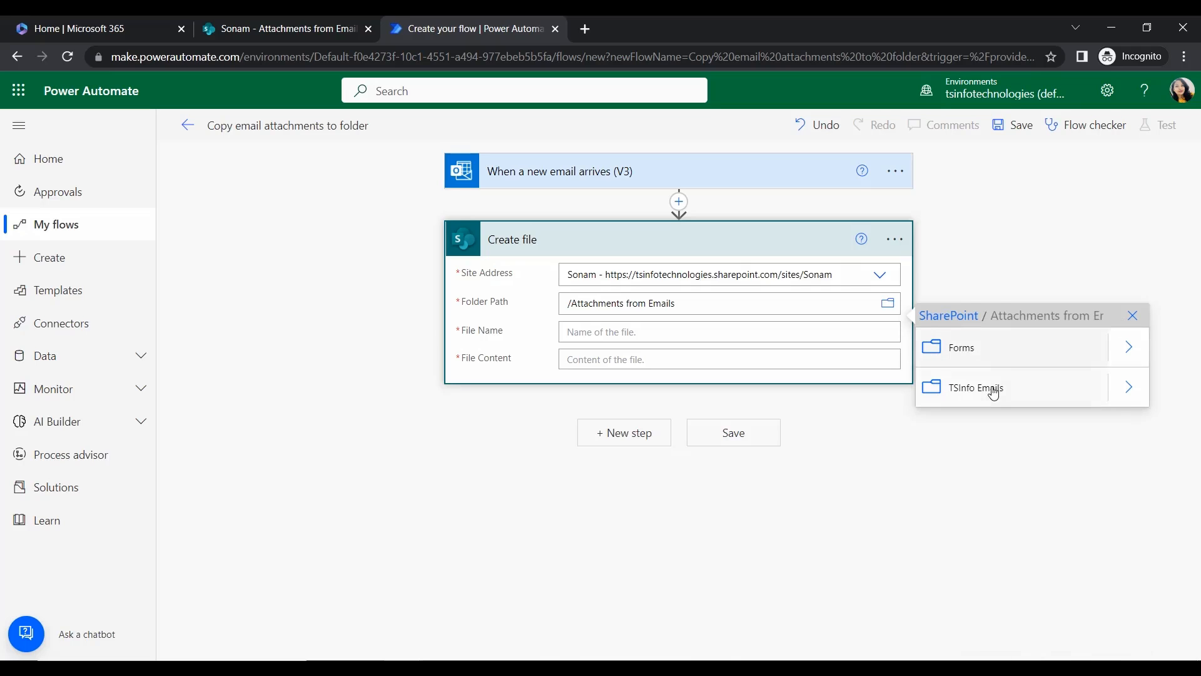
click(973, 388)
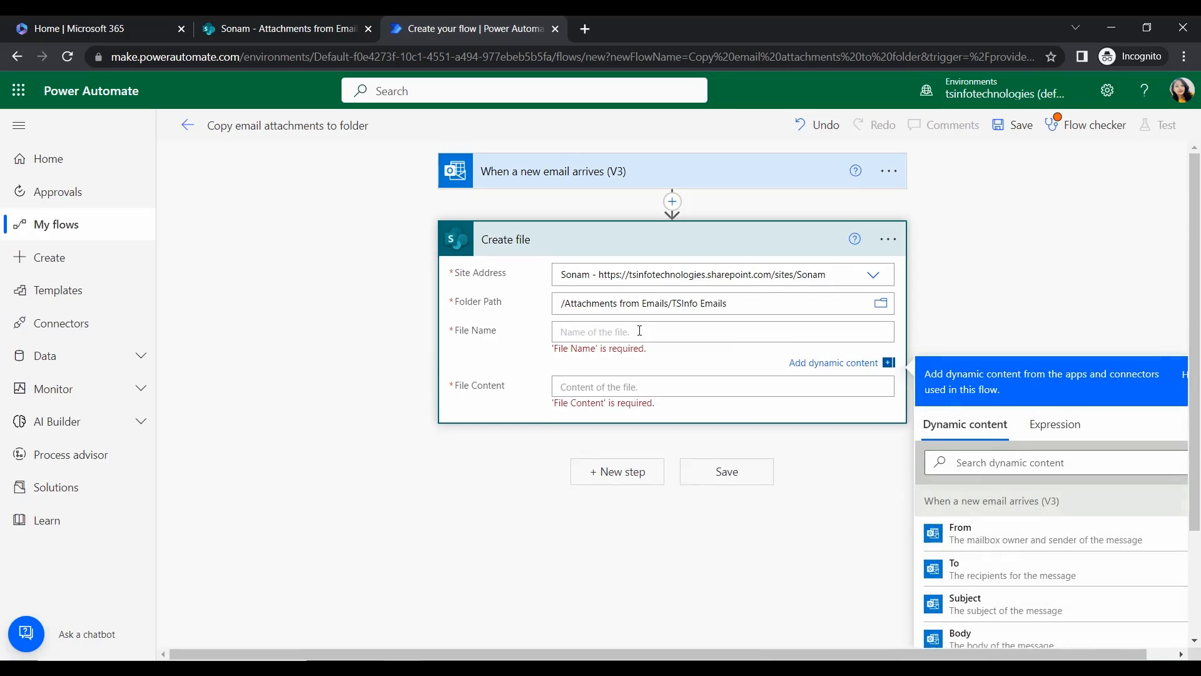
Fill File Name and Content from the Attachments Name and Content and save the flow.
scroll(down, 3)
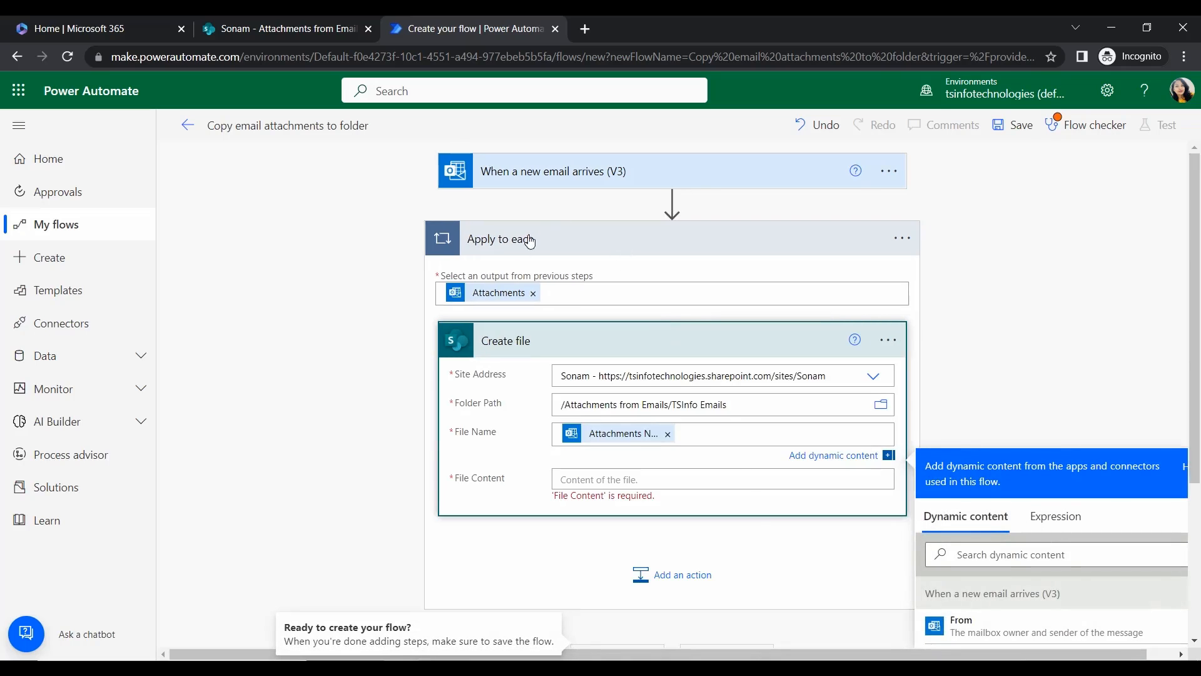
mouse_move(673, 264)
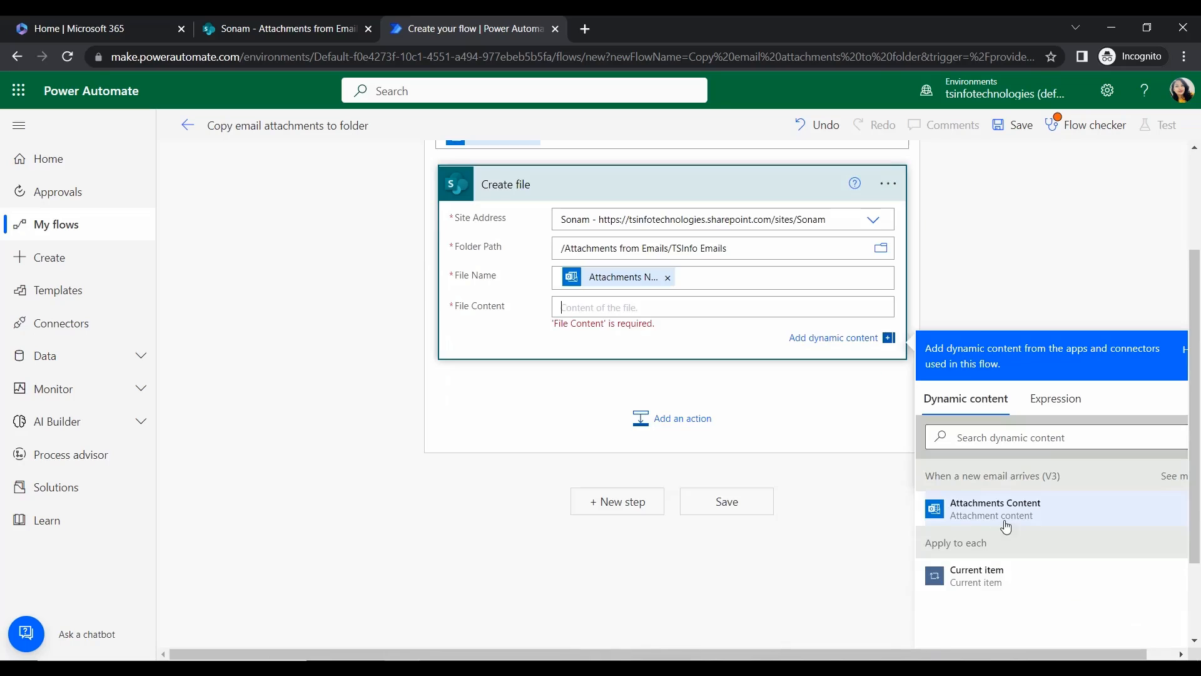
mouse_move(415, 241)
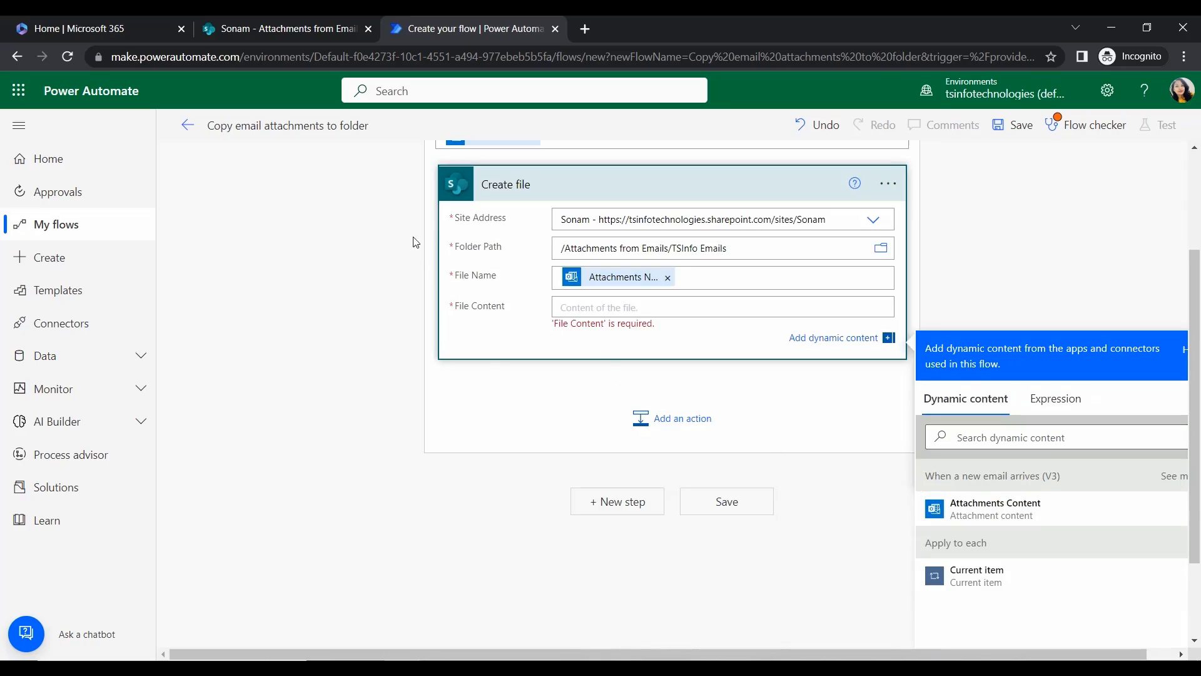
click(995, 508)
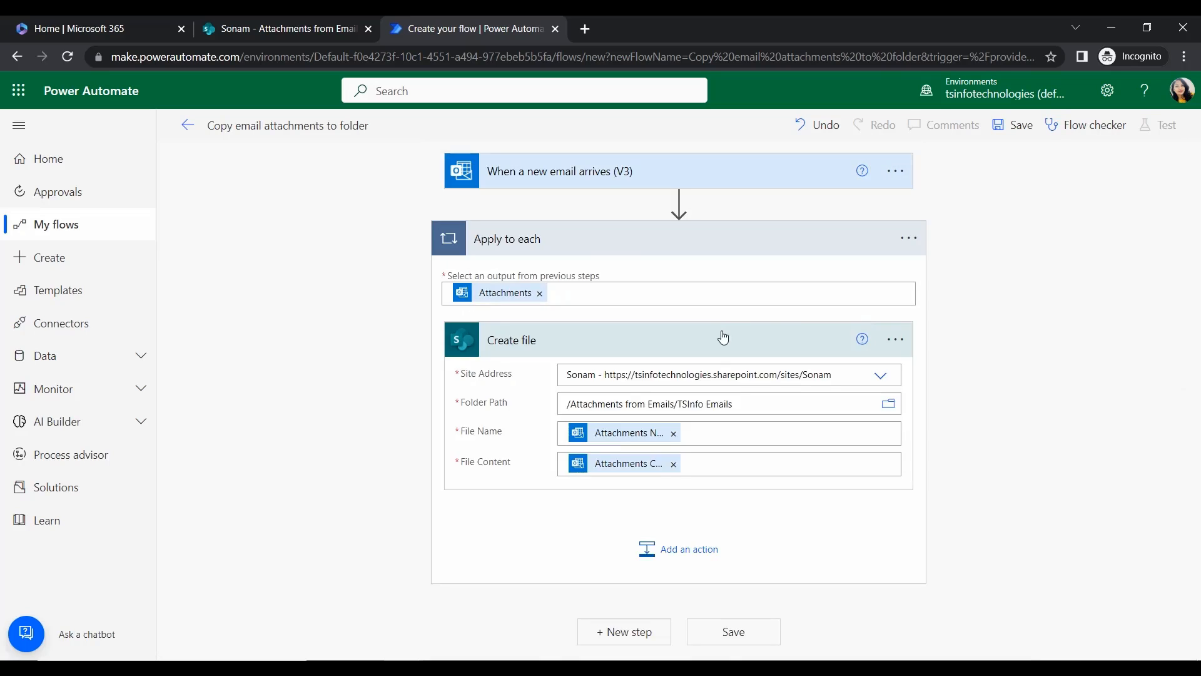
mouse_move(661, 260)
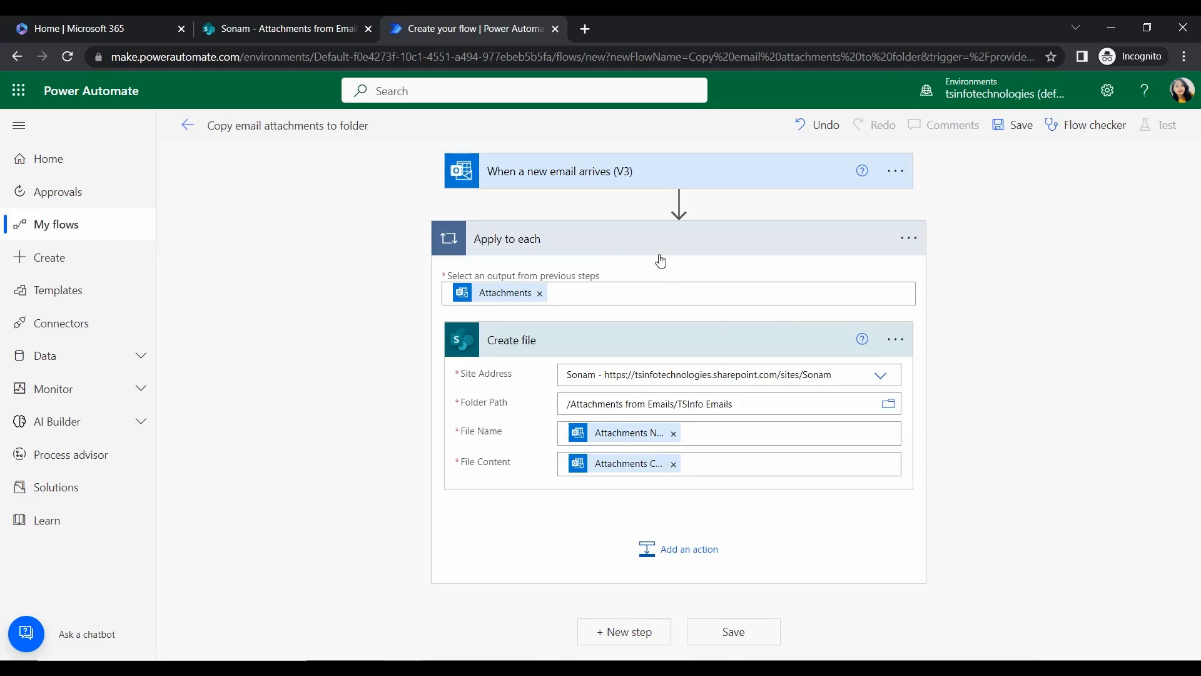
mouse_move(602, 451)
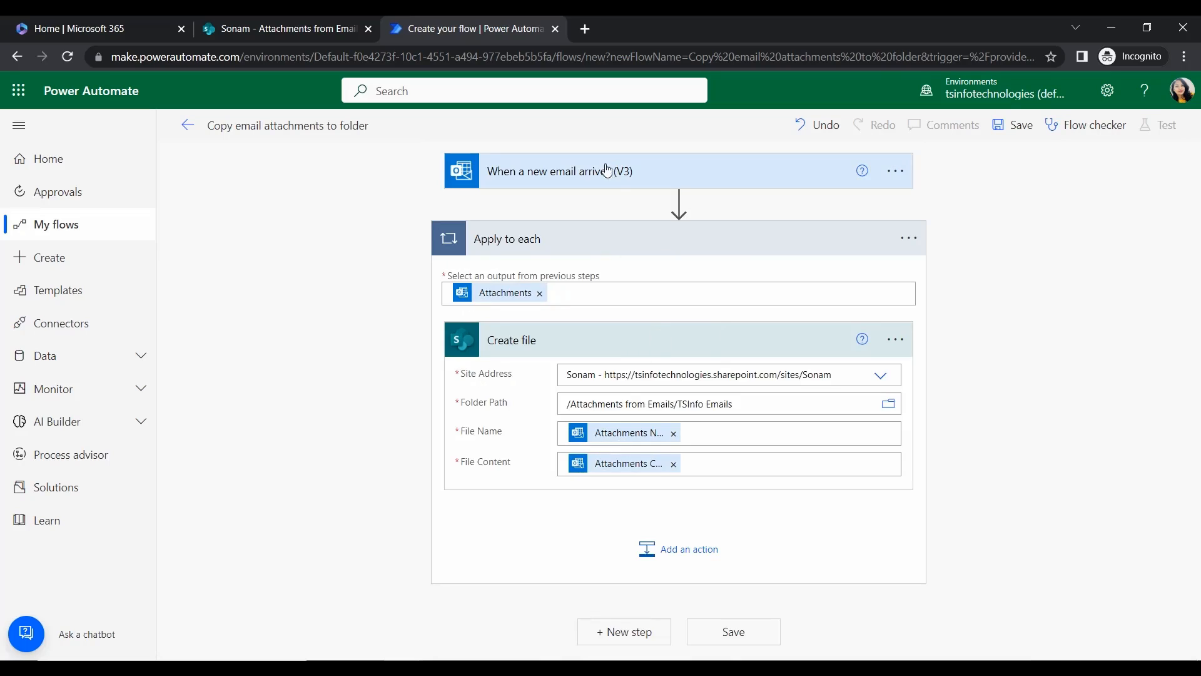
mouse_move(1003, 313)
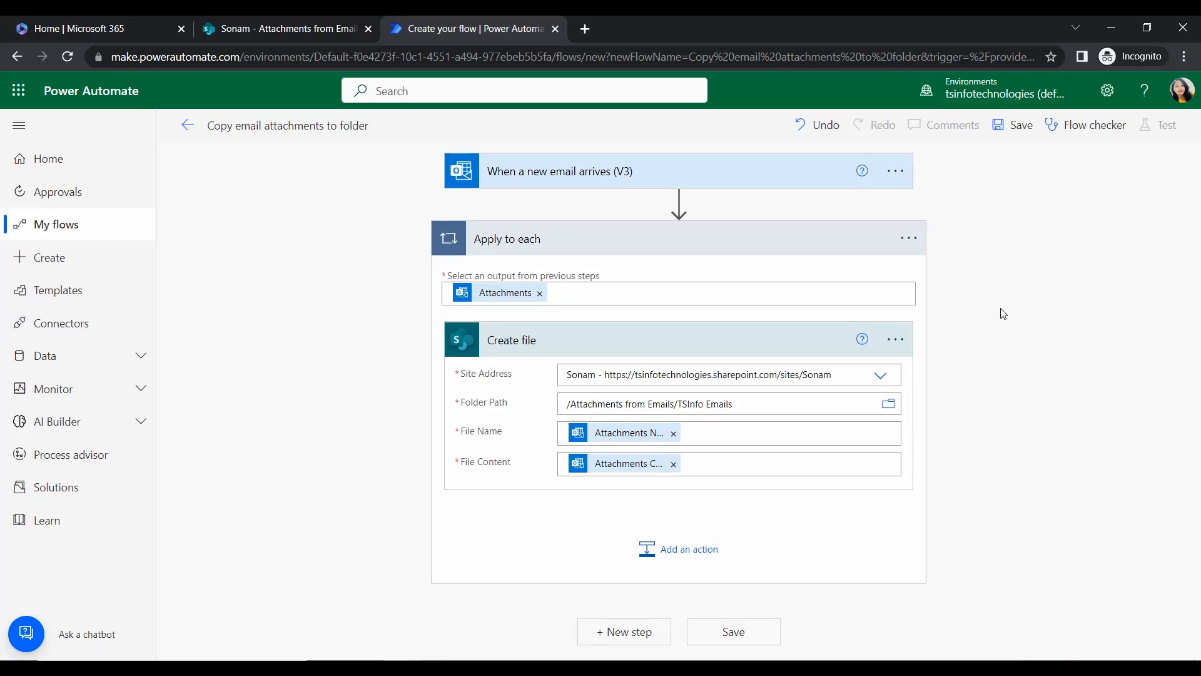
mouse_move(885, 251)
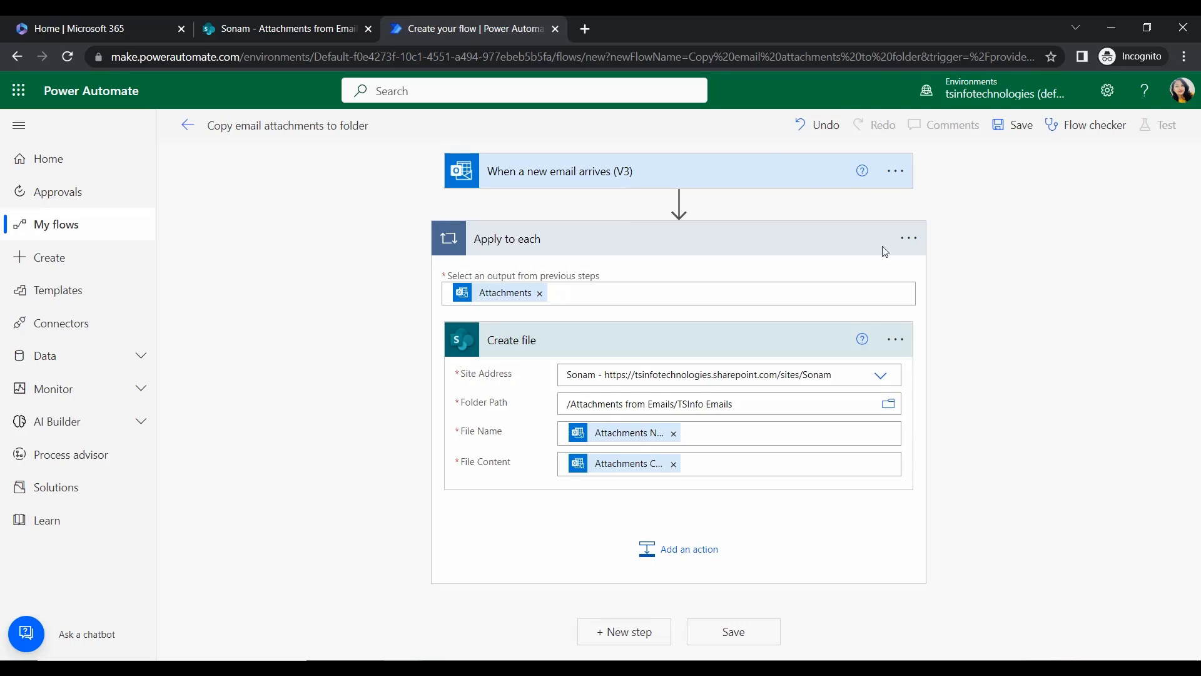
mouse_move(1061, 350)
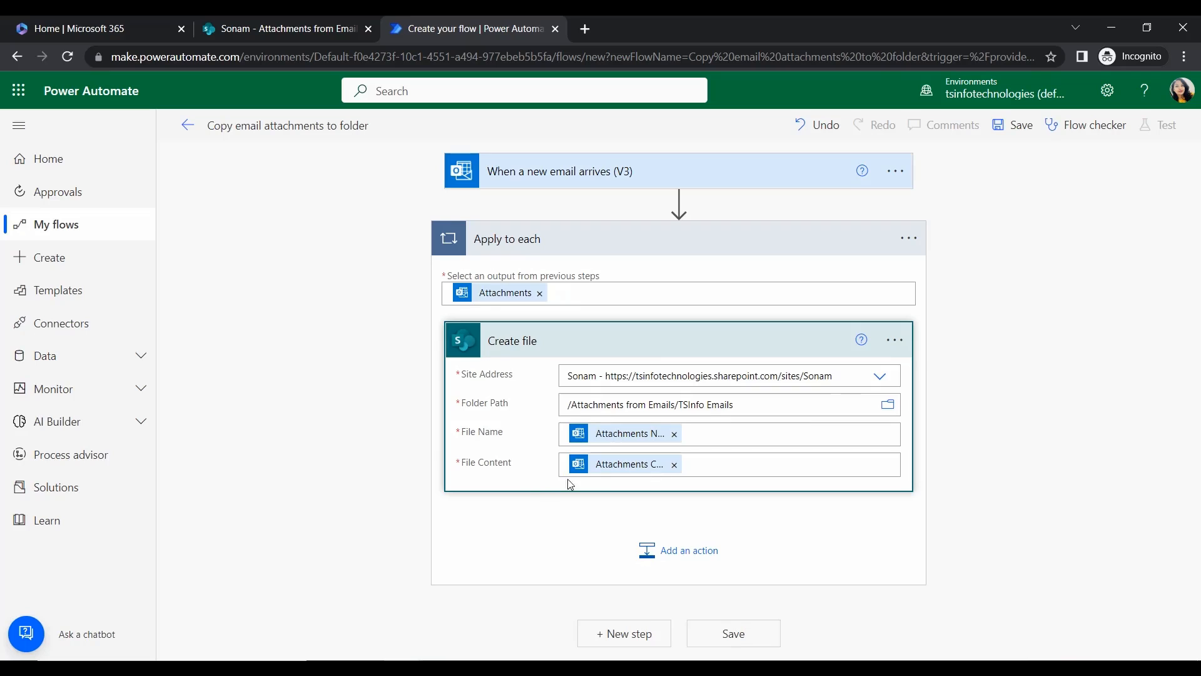
click(1019, 125)
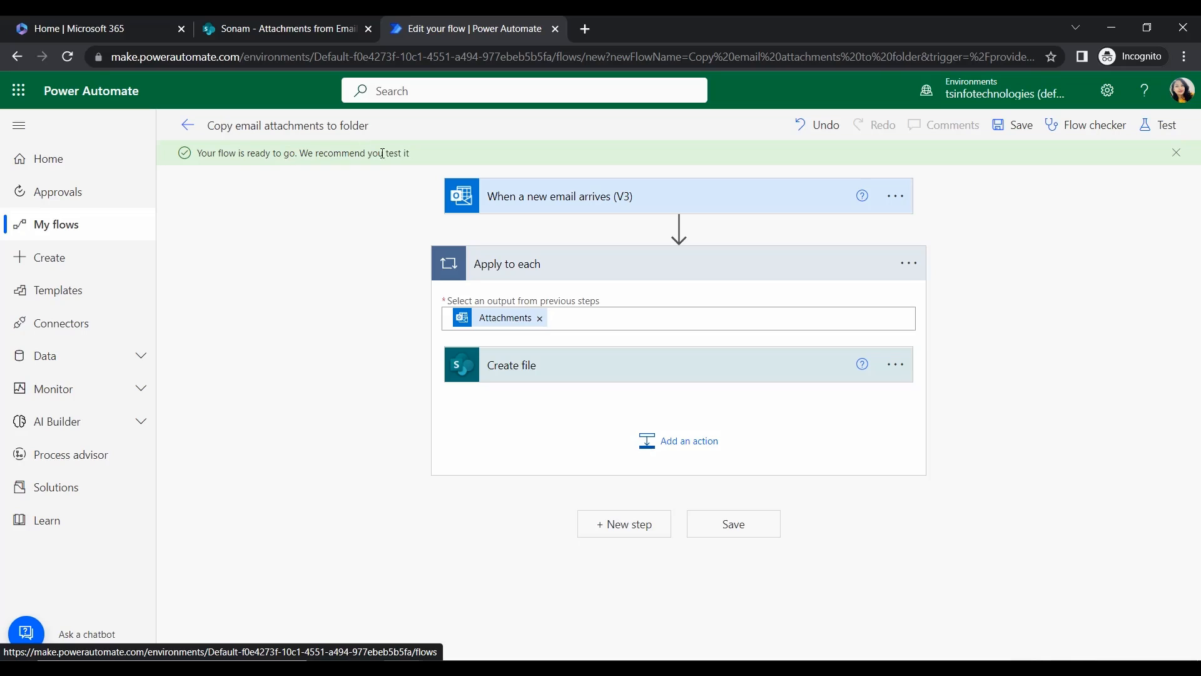
mouse_move(966, 286)
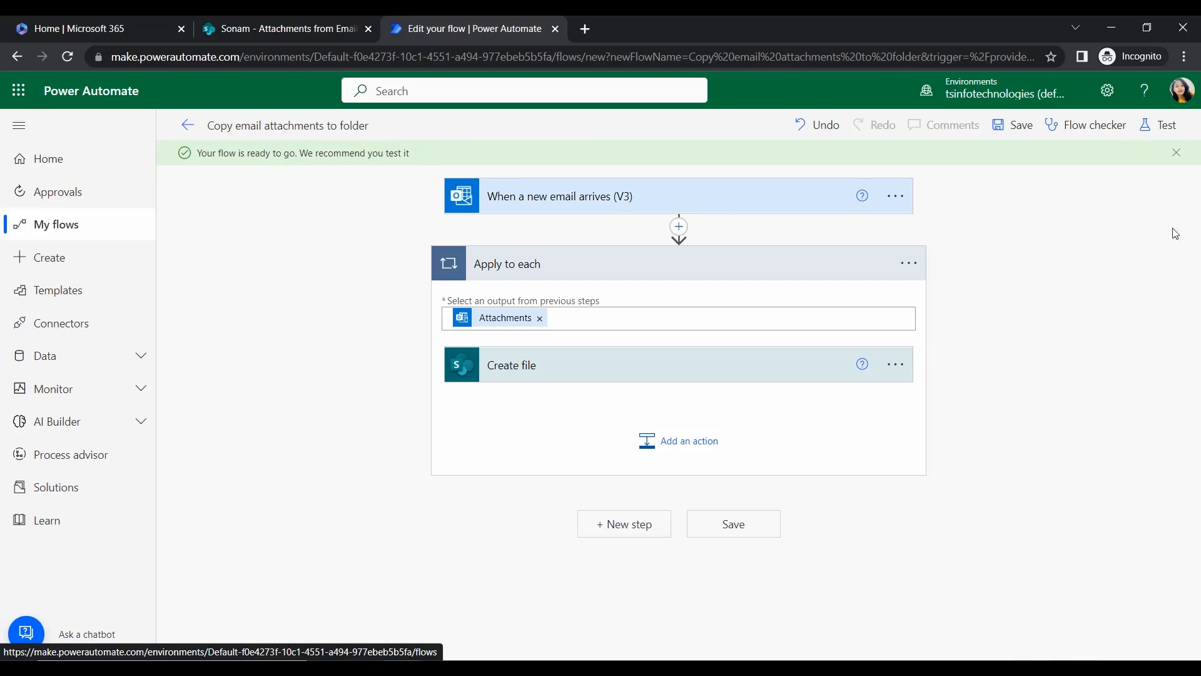
Start a manual test run so the flow listens for a new email.
click(1166, 125)
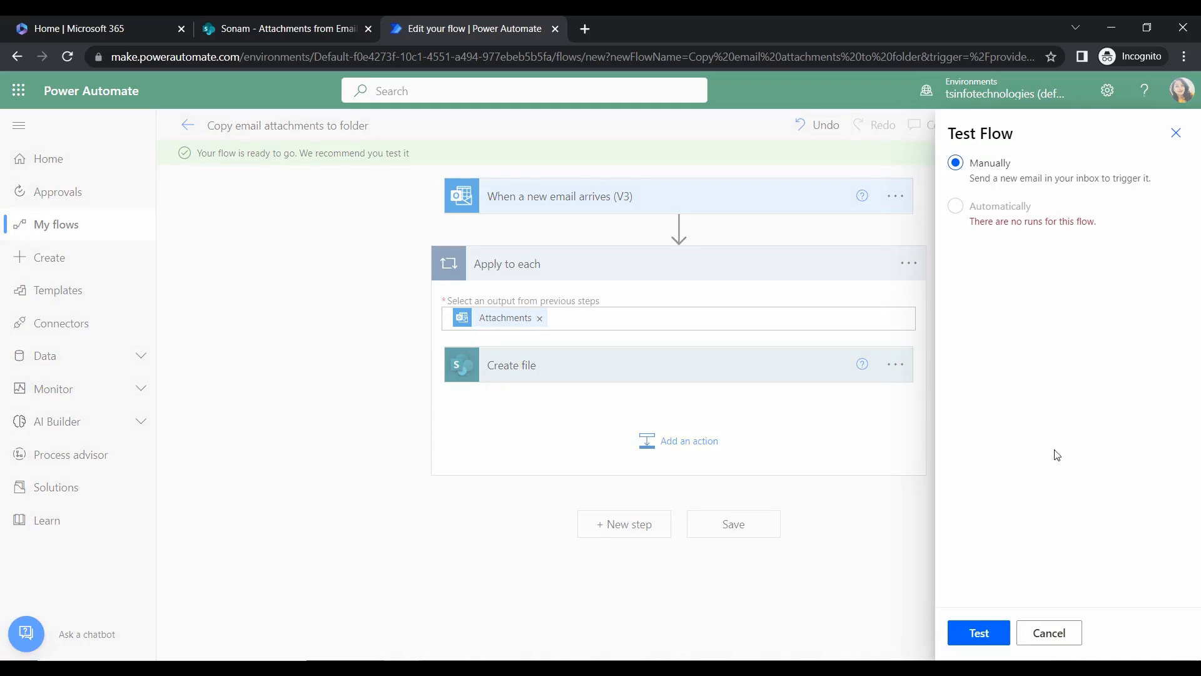
click(978, 632)
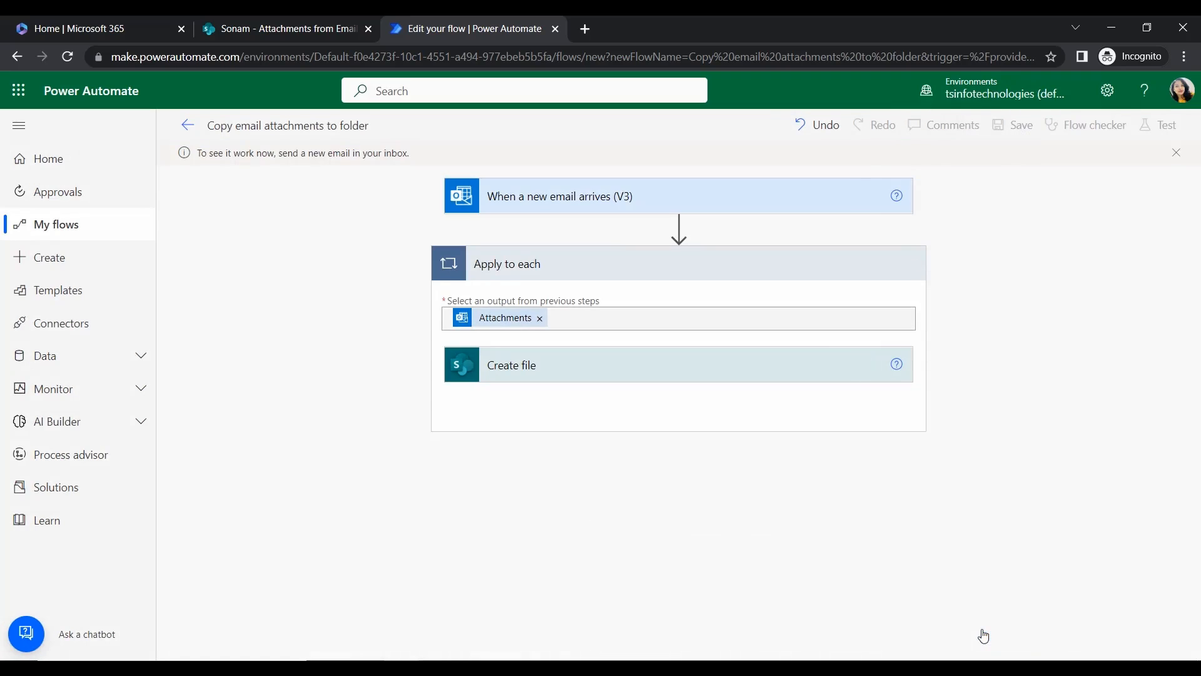
mouse_move(239, 167)
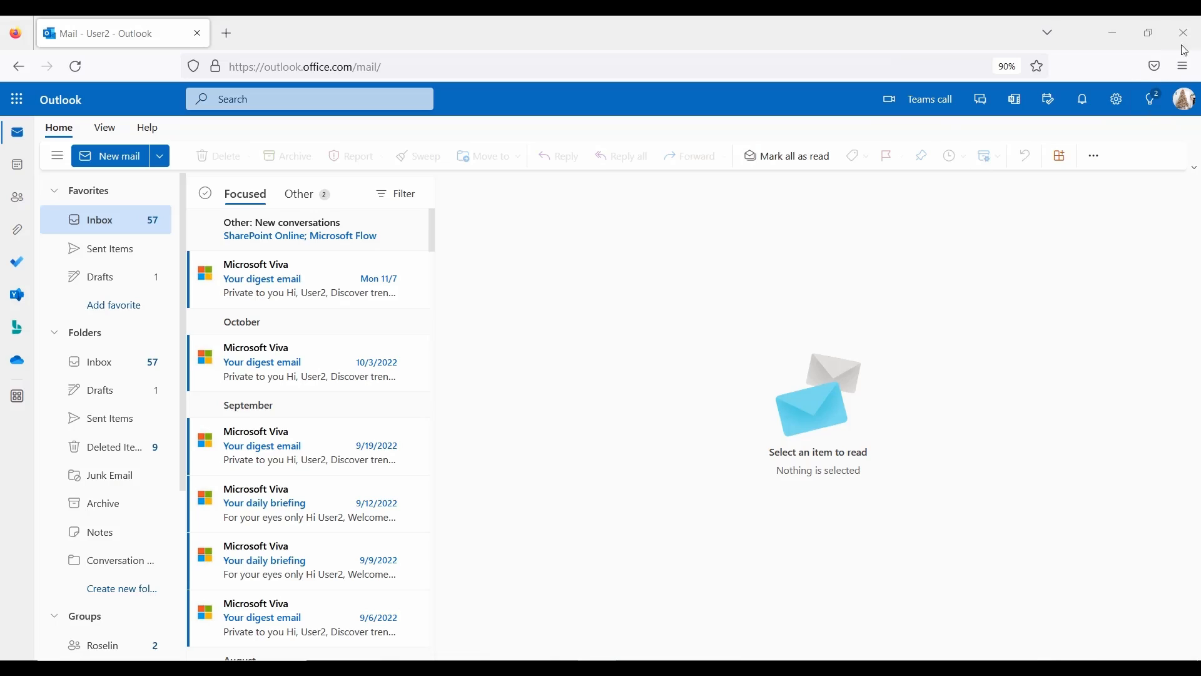
mouse_move(794, 373)
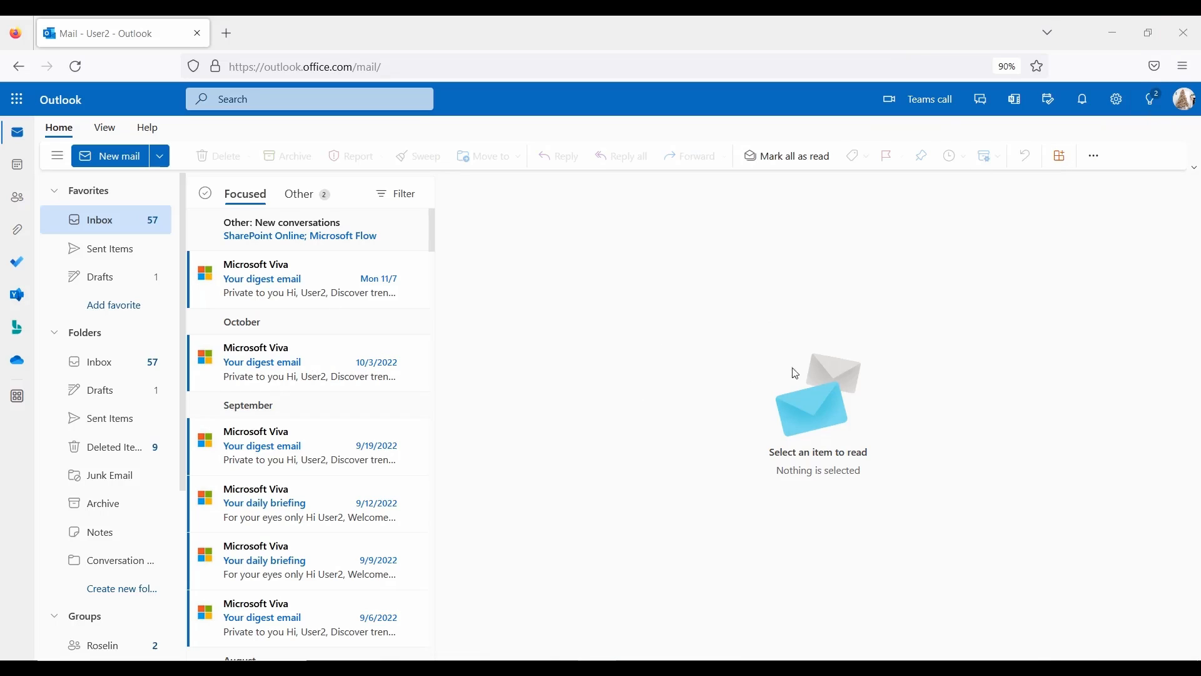
mouse_move(802, 287)
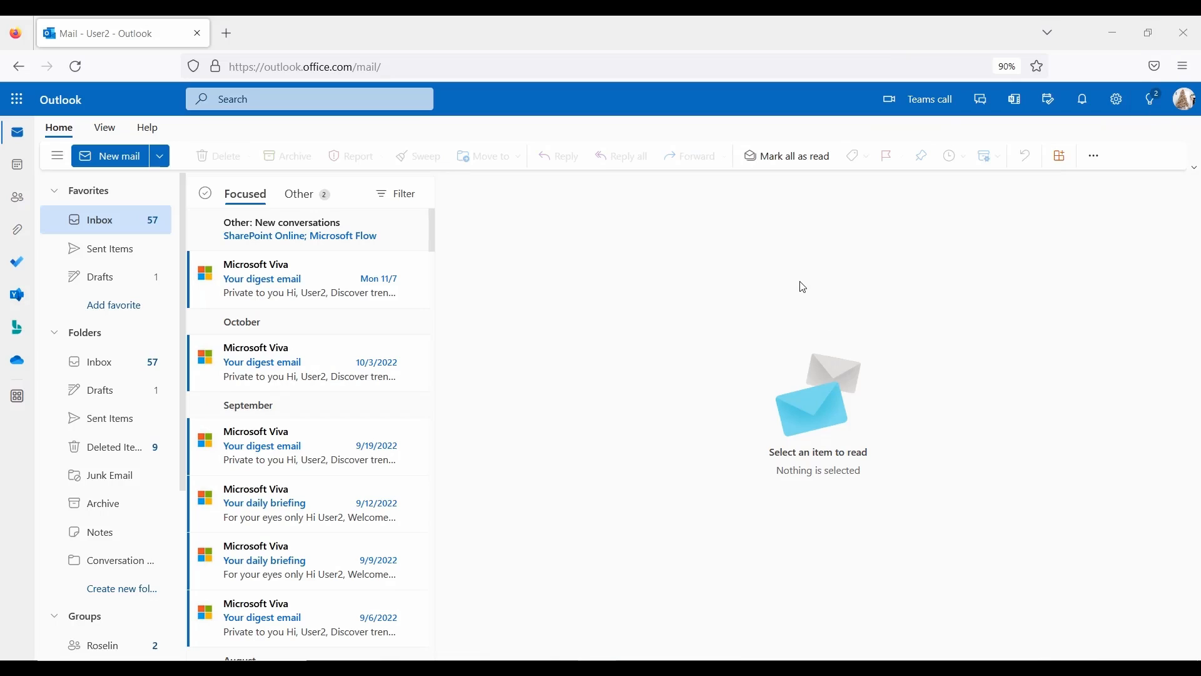
mouse_move(1183, 99)
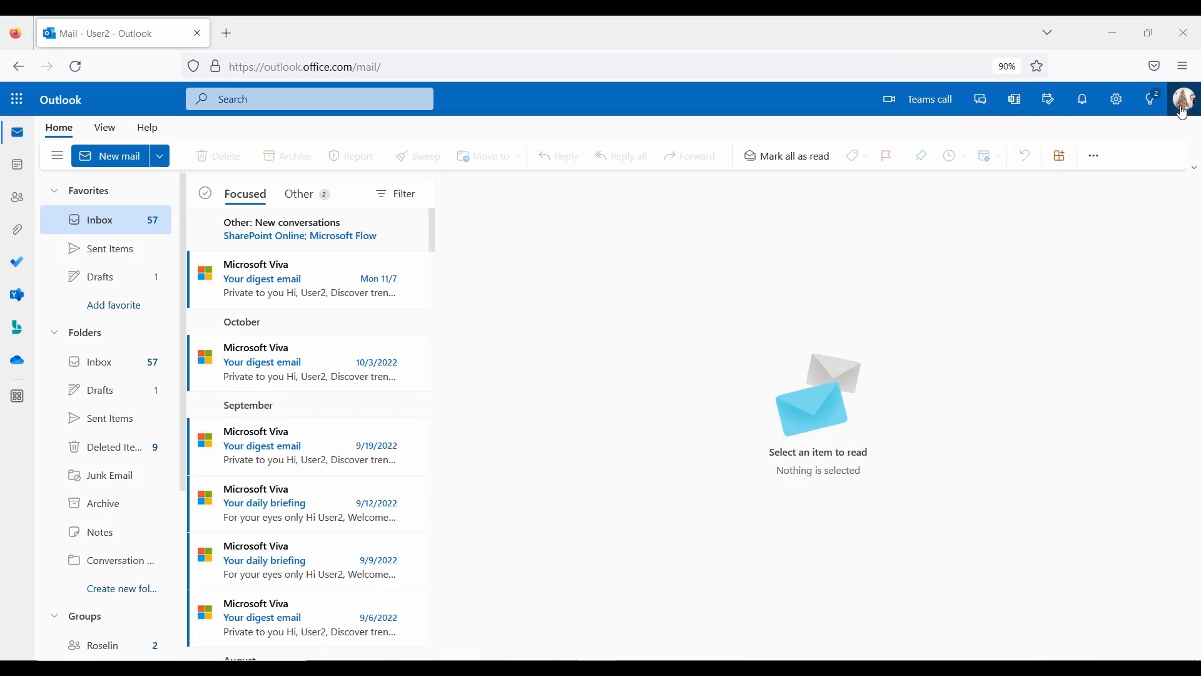
click(1183, 99)
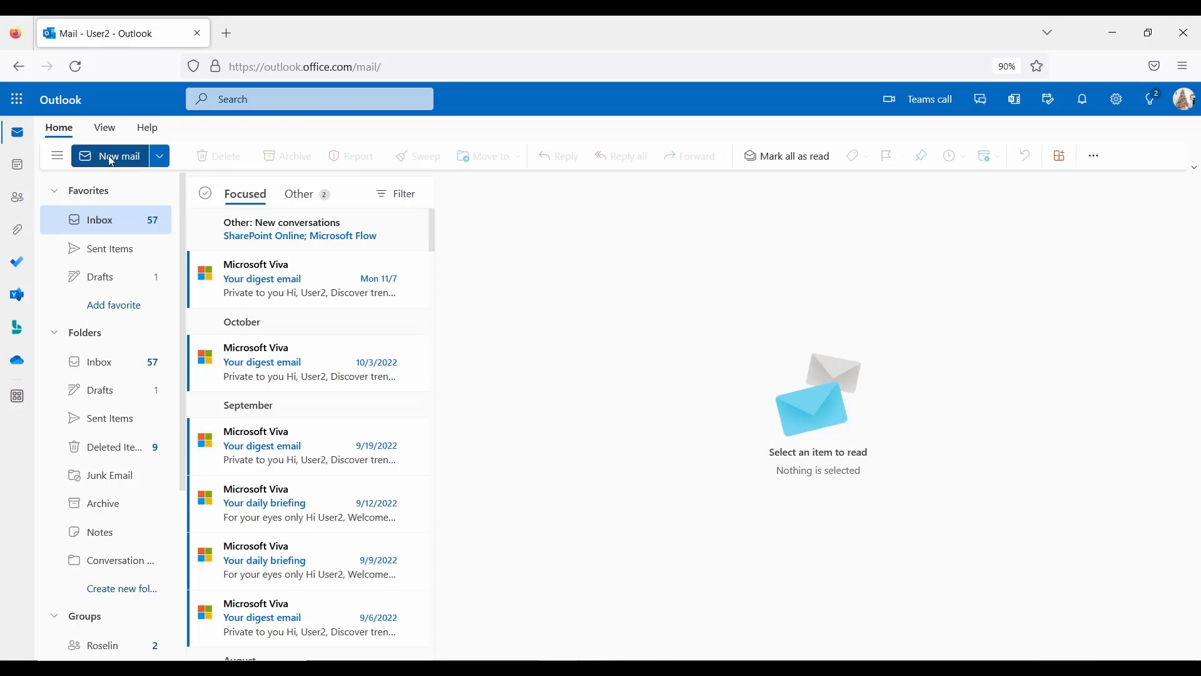
click(116, 156)
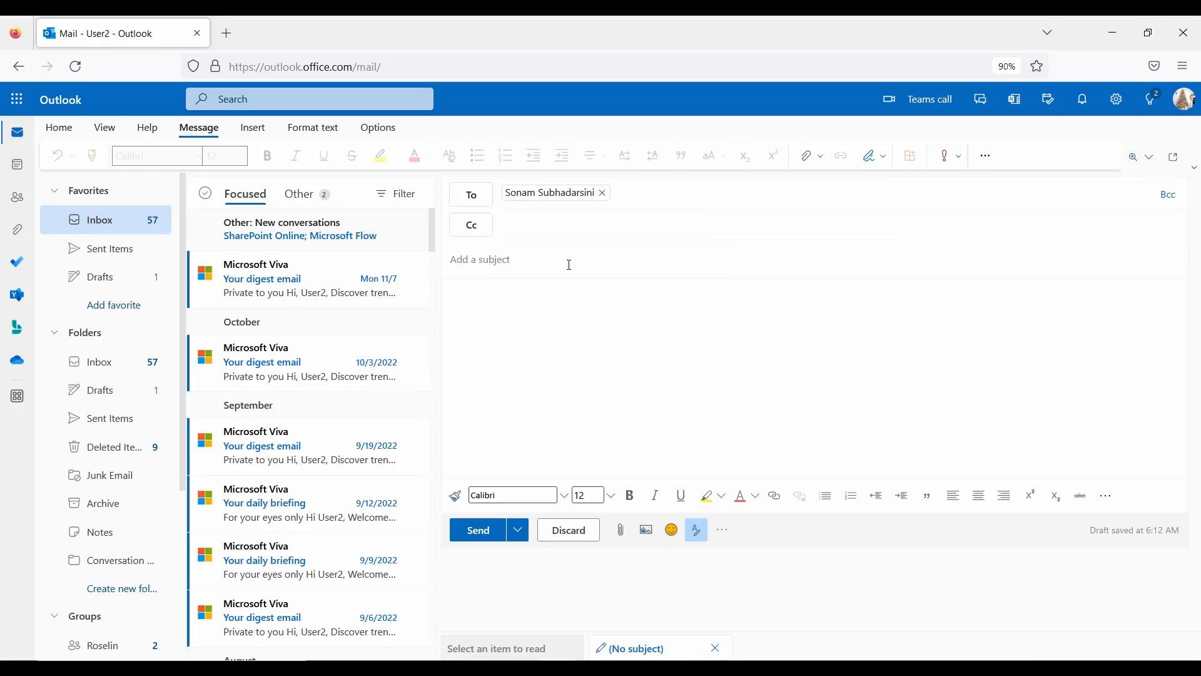
Send the 'Copy Attachments from email to folder' test email with body 'This is a test email.' and four attached files.
text(Copy Attachments from emil to folder)
click(814, 382)
text(Hi)
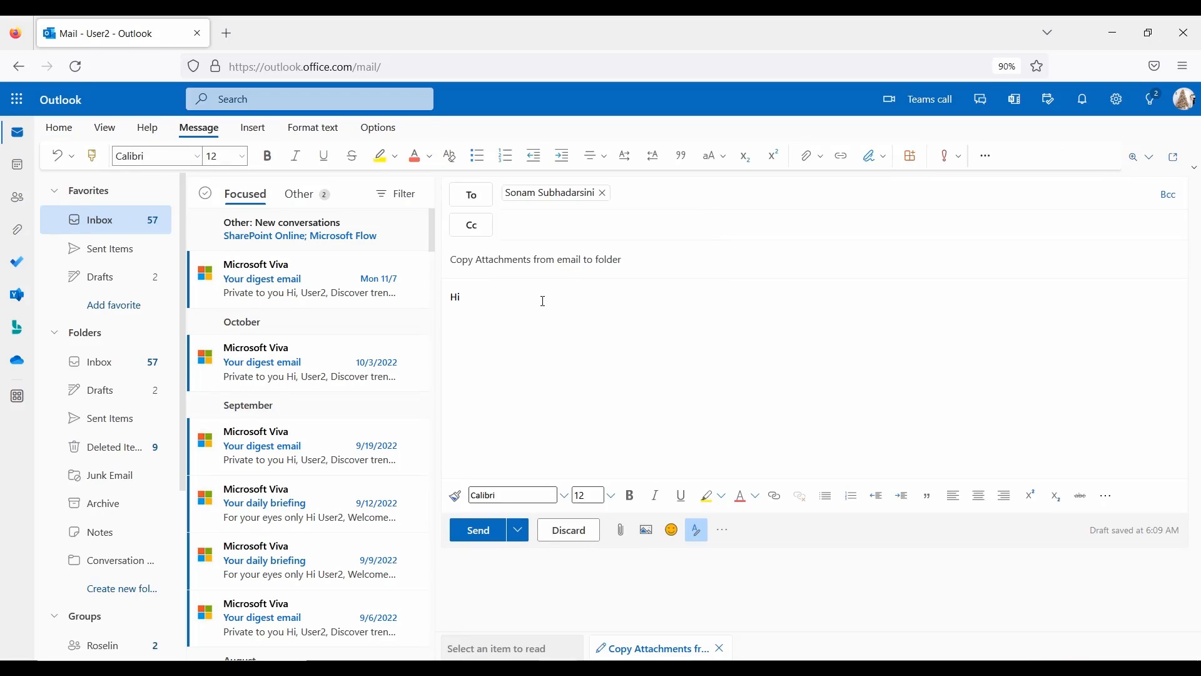
text(This is a)
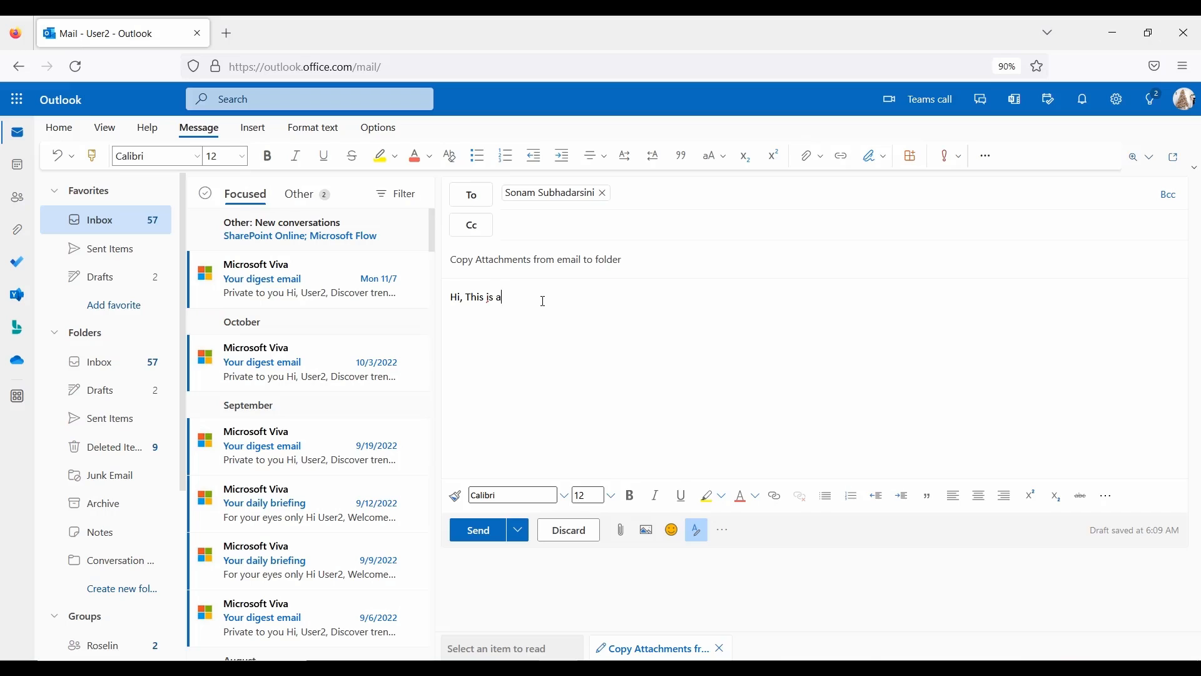
text(test email.)
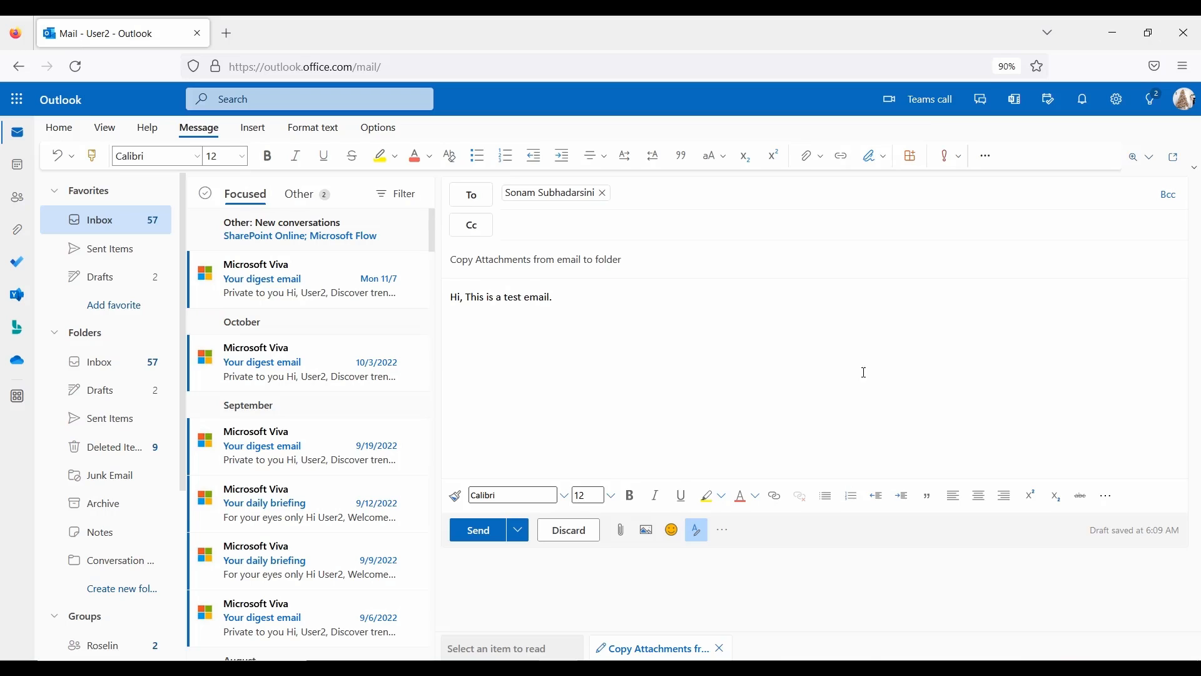
click(621, 529)
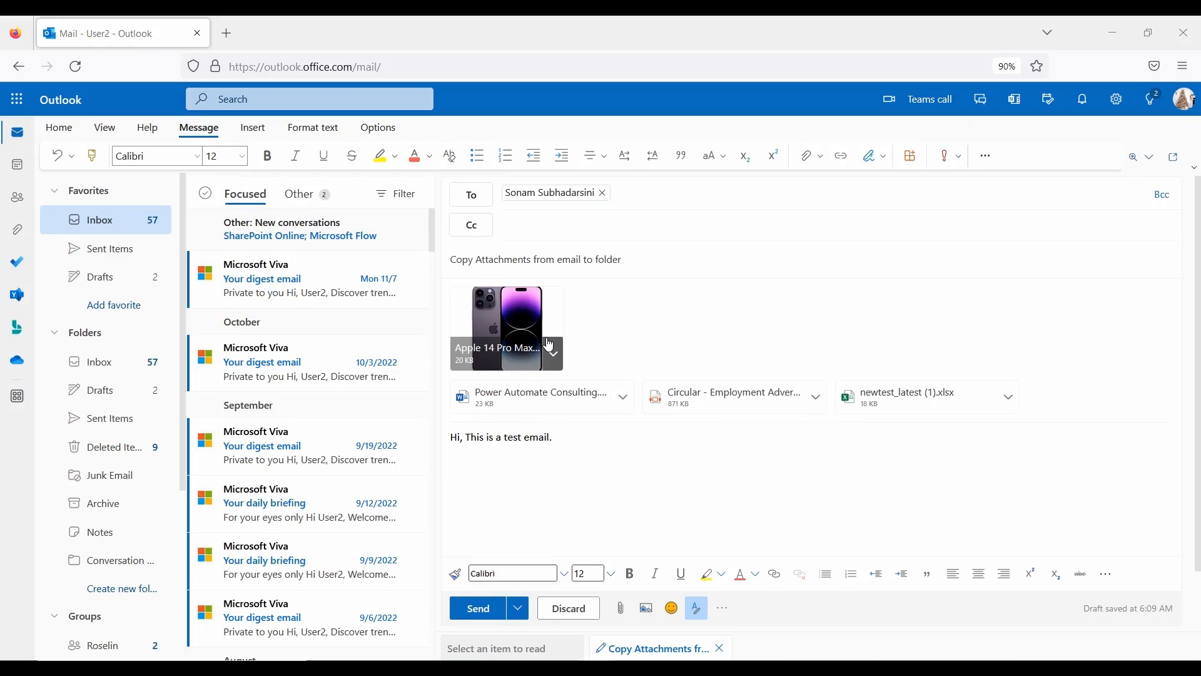
mouse_move(542, 397)
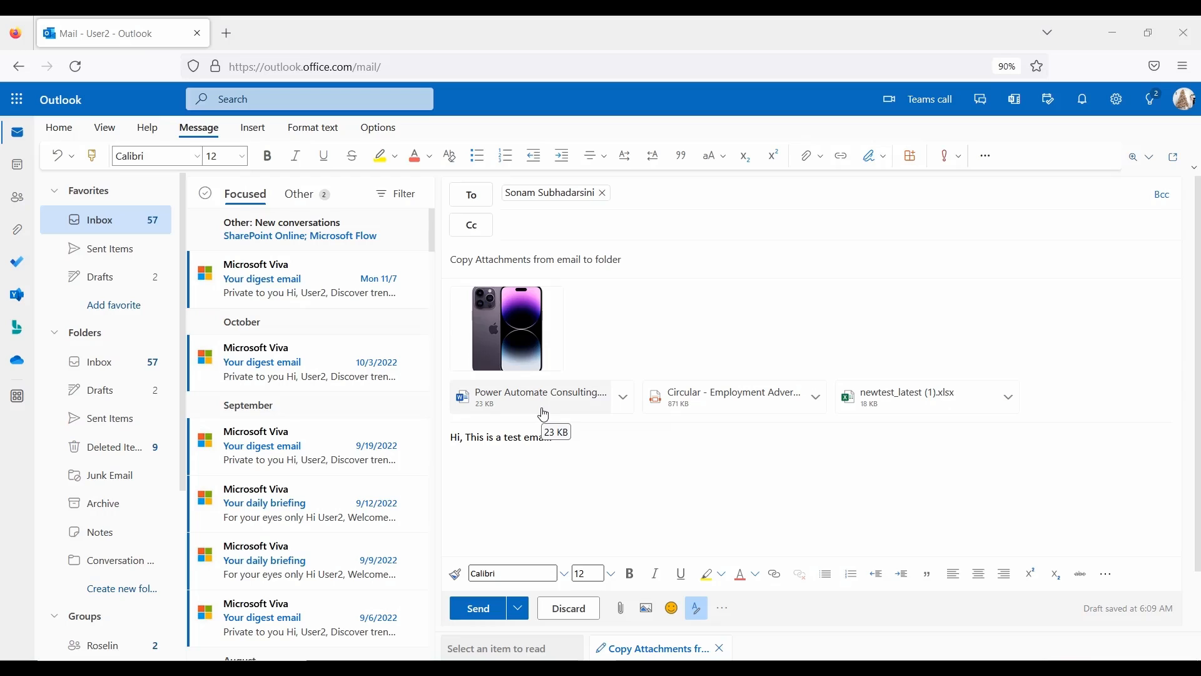
mouse_move(898, 422)
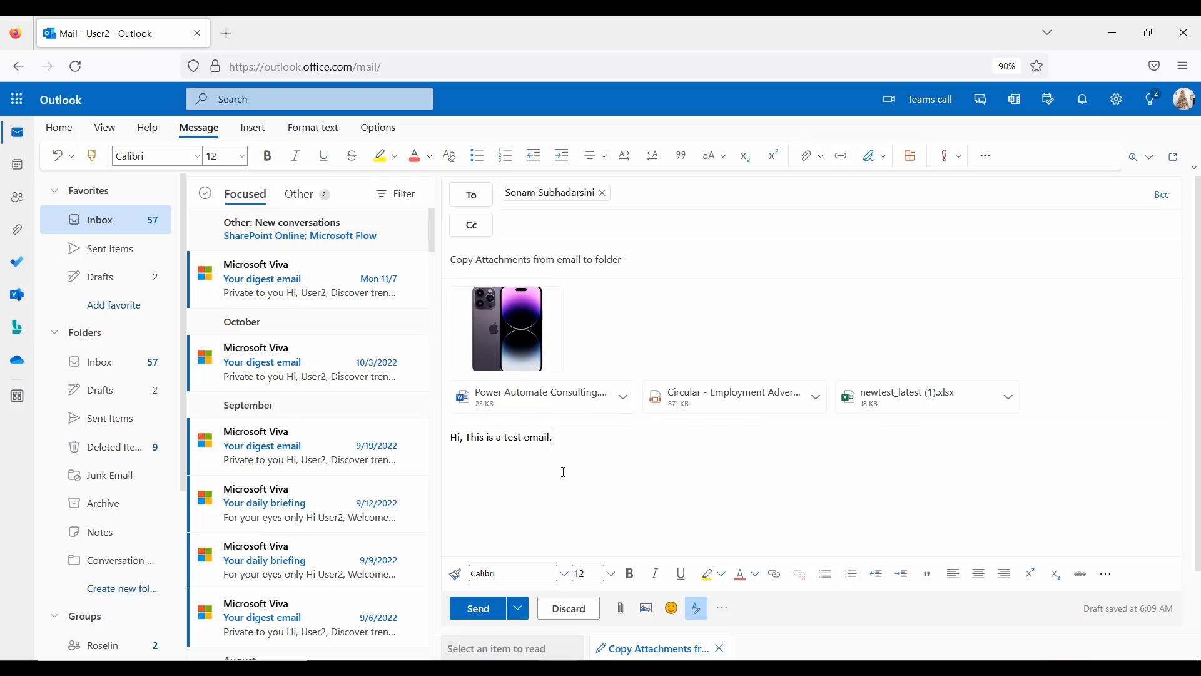
mouse_move(721, 433)
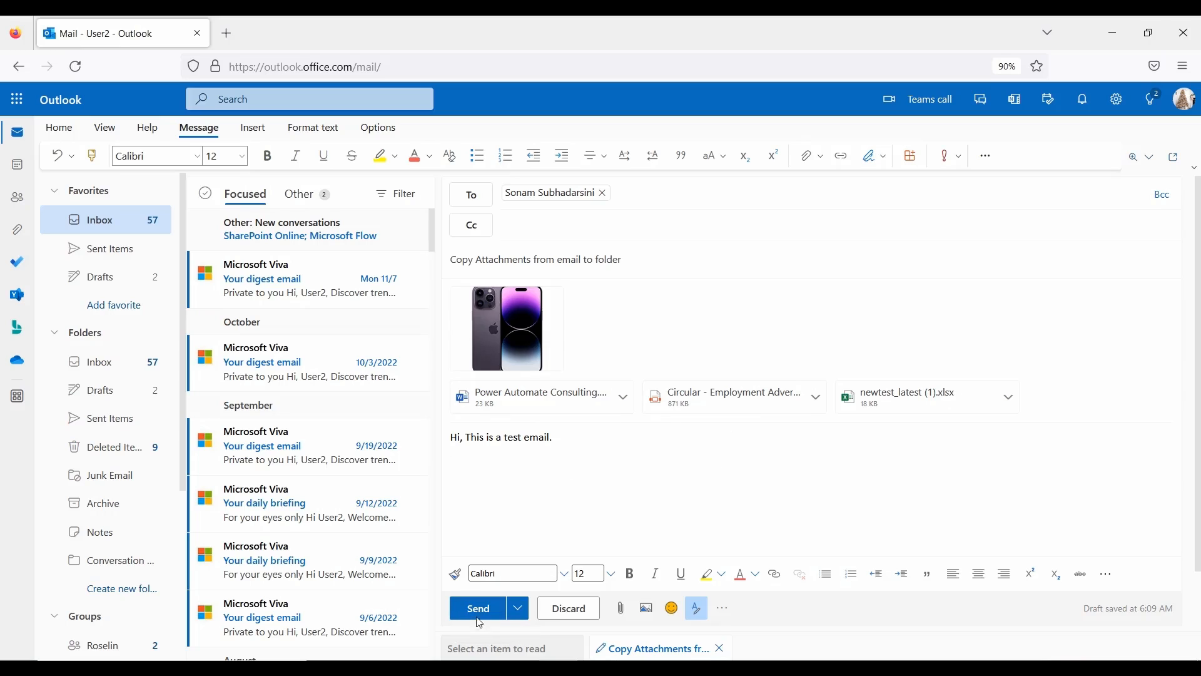
click(477, 608)
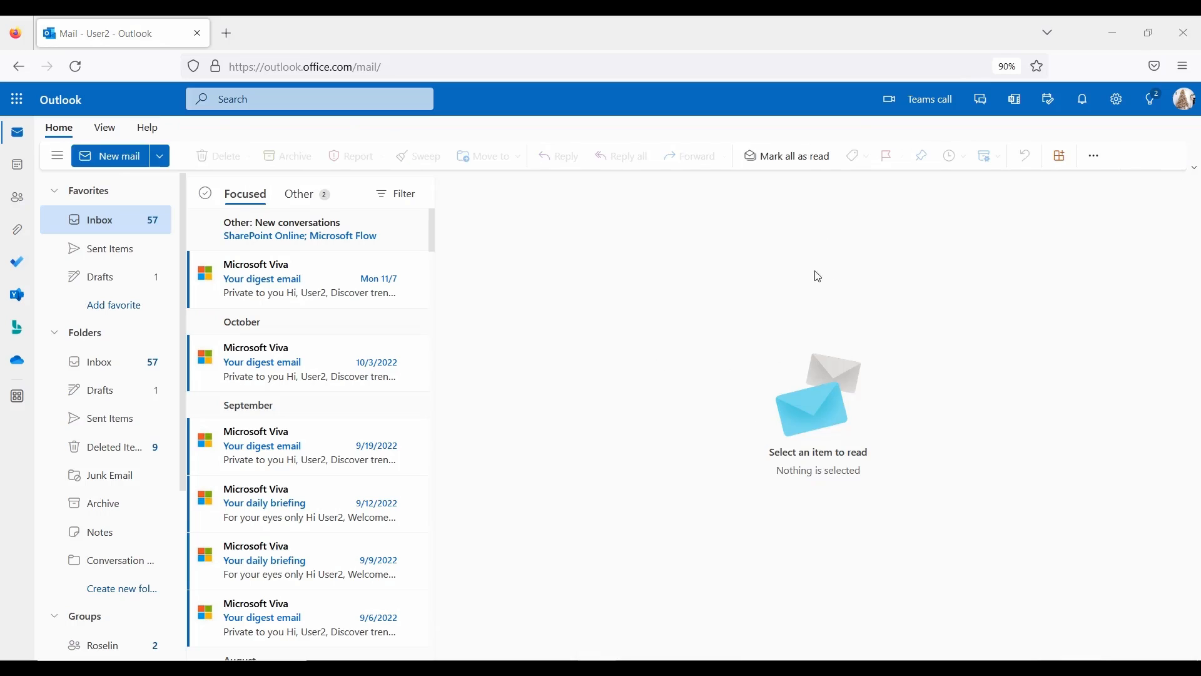
mouse_move(900, 249)
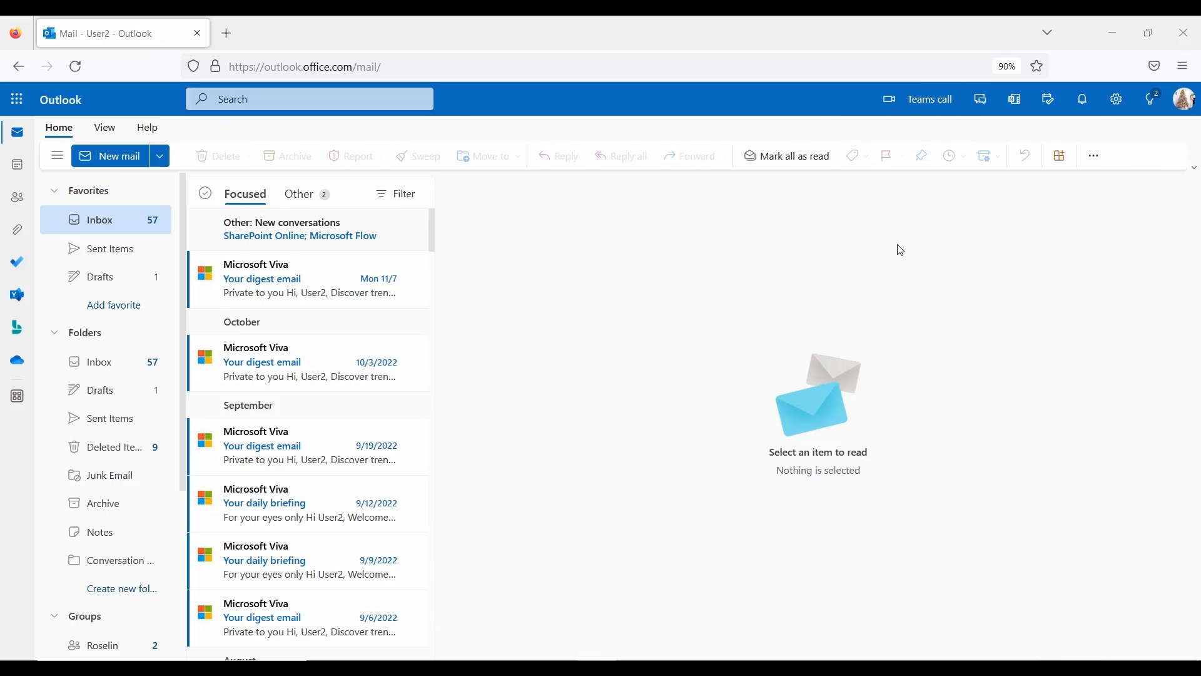
mouse_move(882, 135)
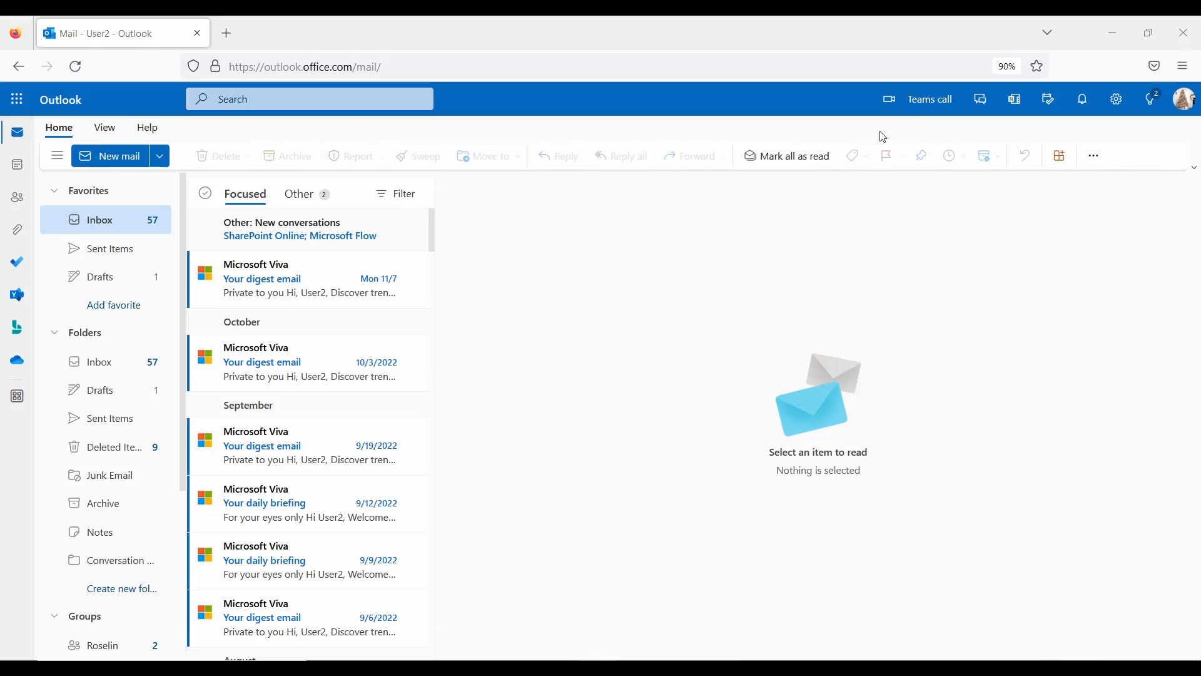
mouse_move(889, 298)
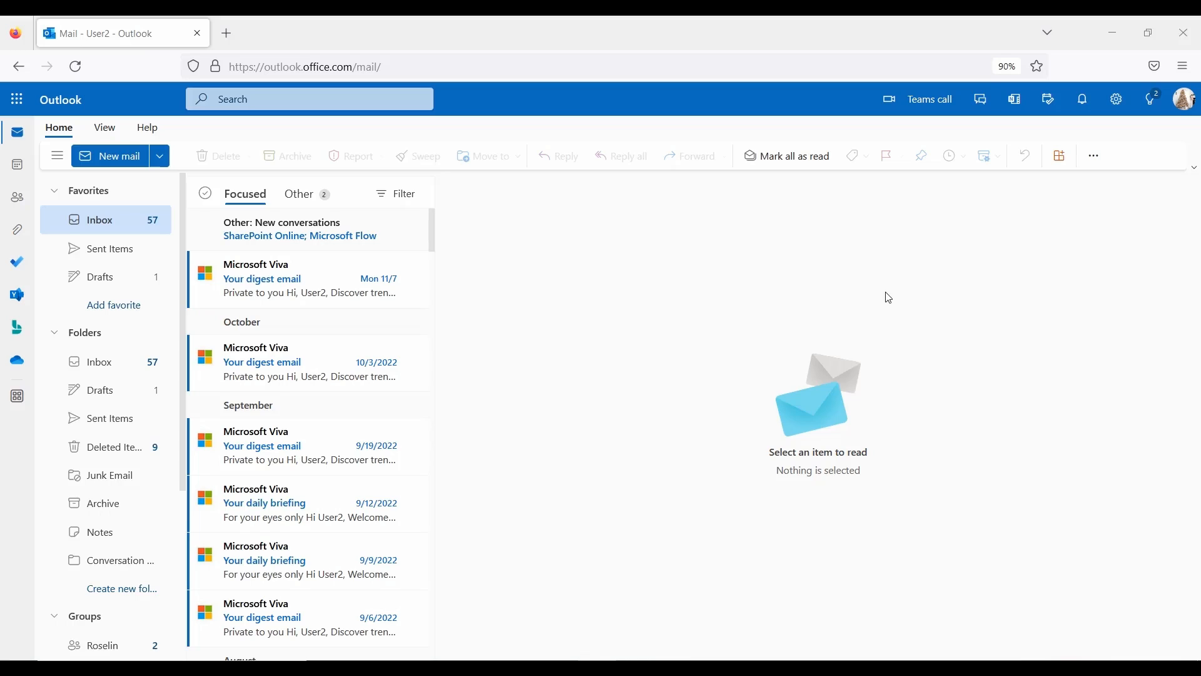
mouse_move(900, 195)
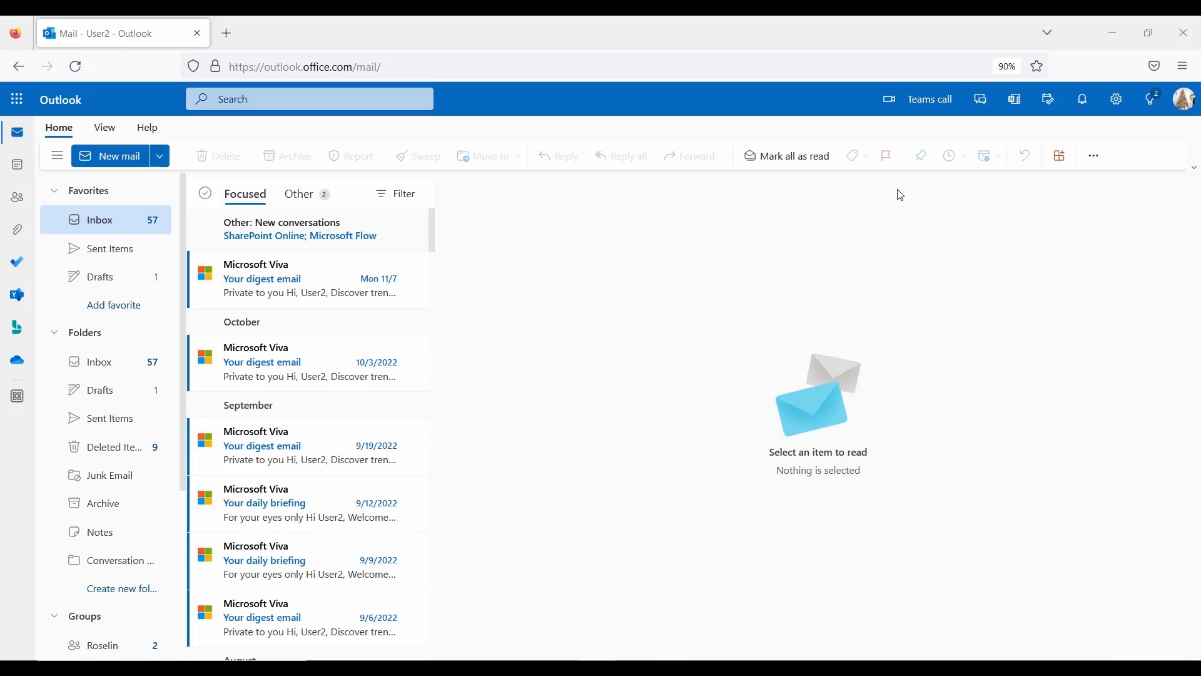
mouse_move(912, 141)
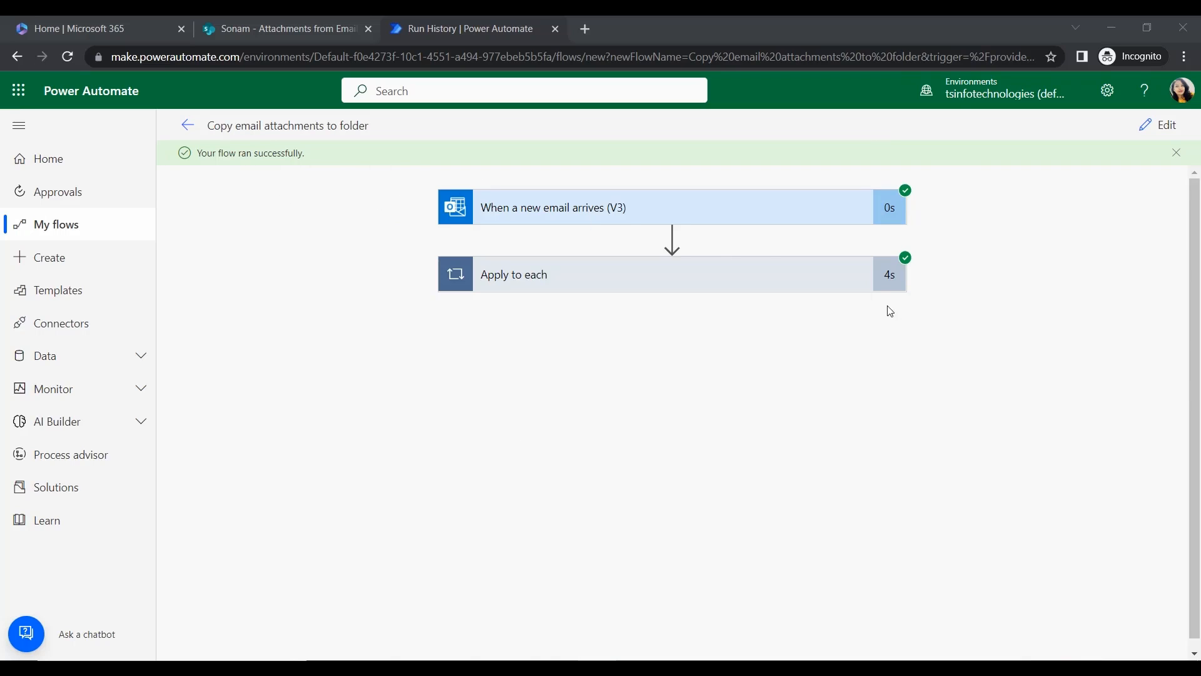
mouse_move(924, 367)
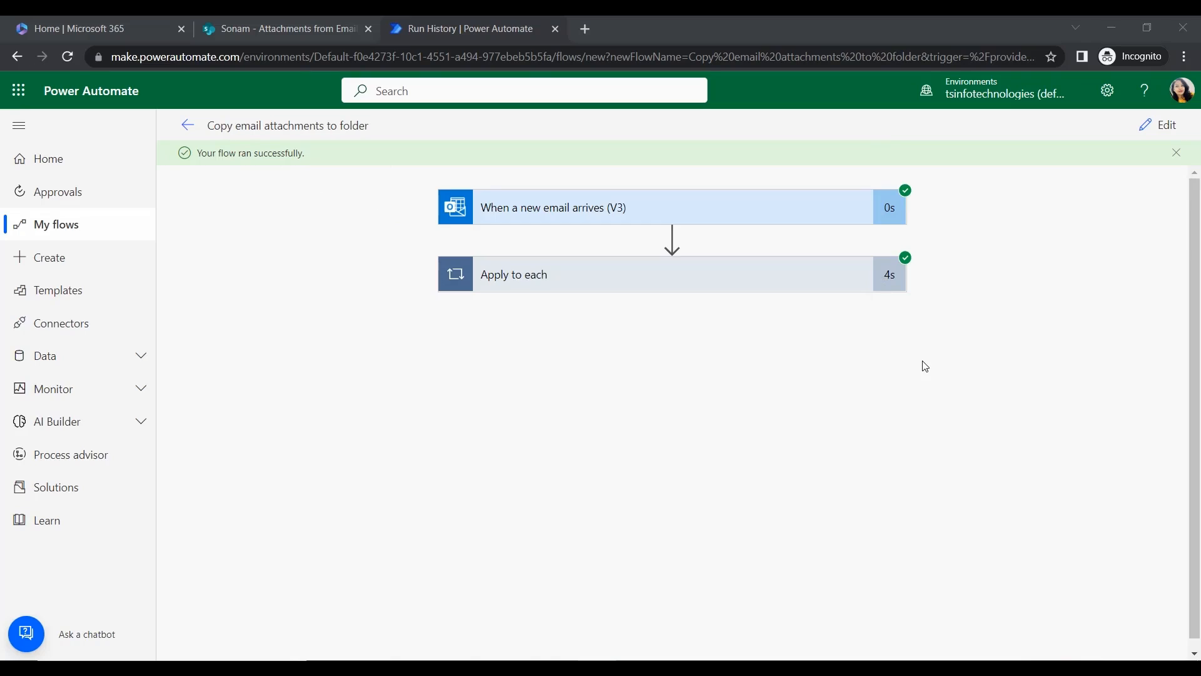
mouse_move(784, 288)
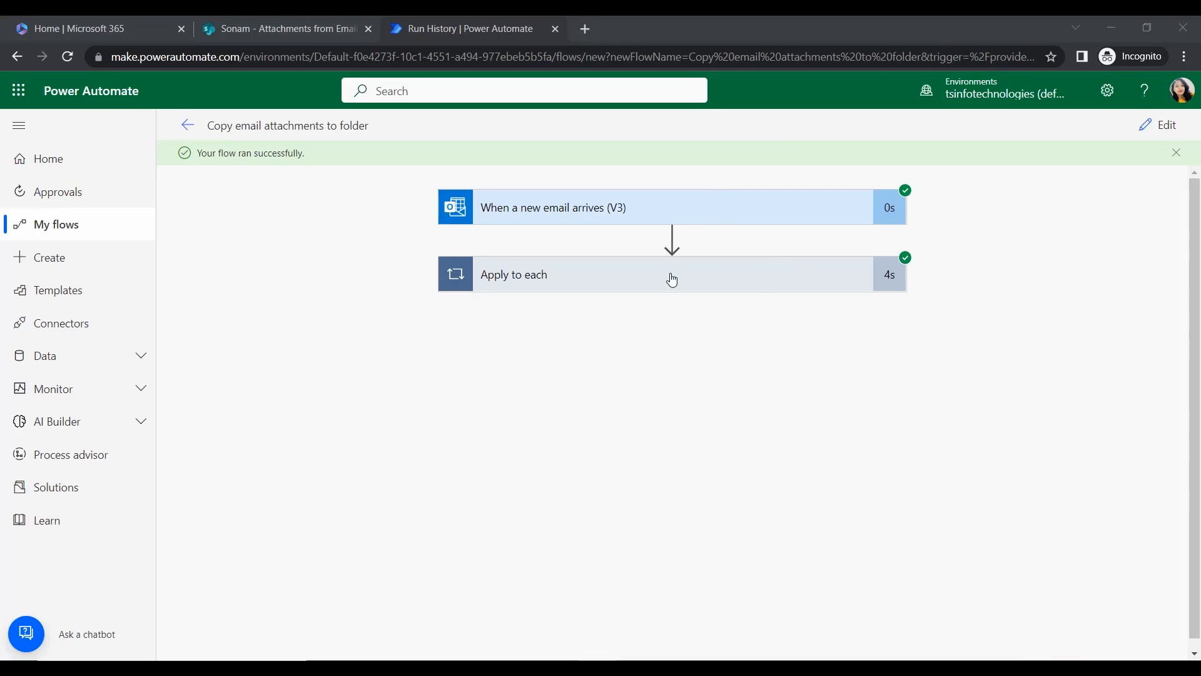
mouse_move(1010, 295)
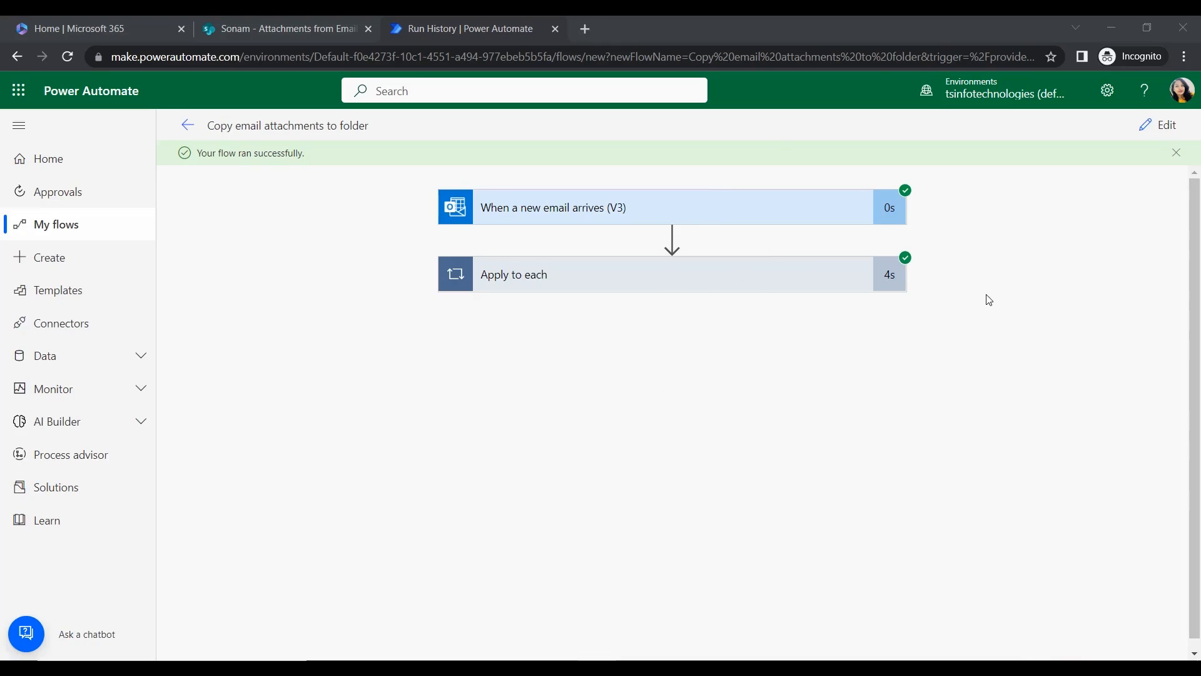
Switch to the SharePoint Attachments from Emails library after the run shows green checks.
click(285, 29)
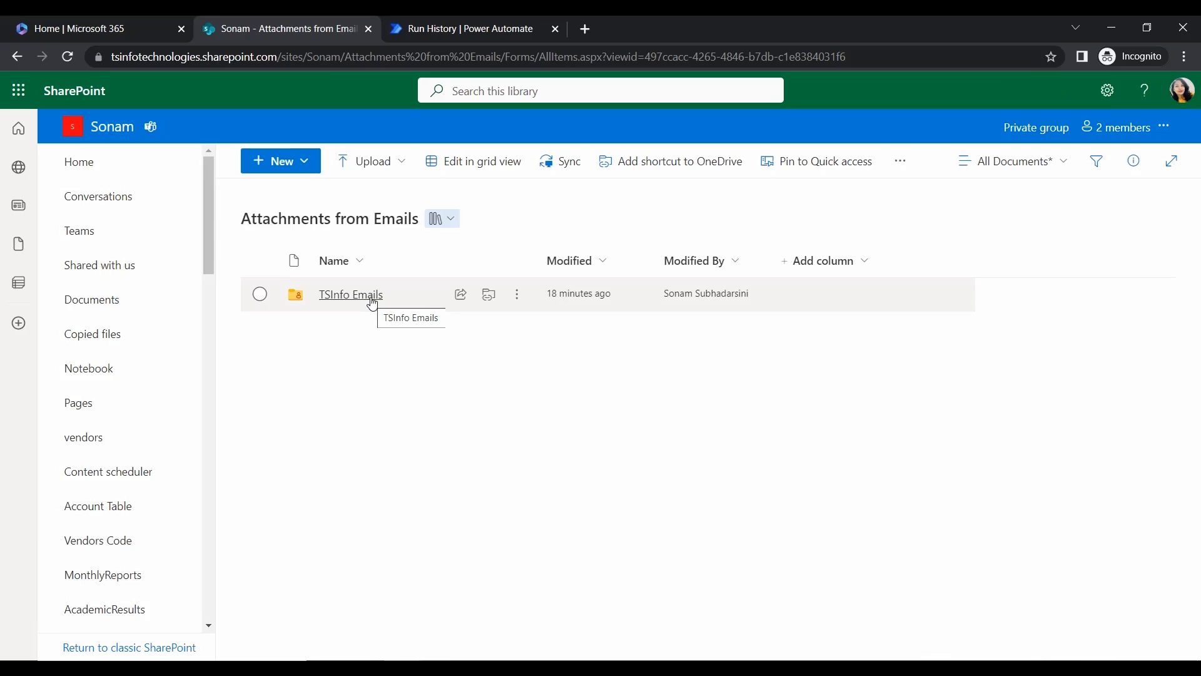
View the TSInfo Emails folder, now holding the four copied jpg, xlsx and docx attachments.
click(350, 294)
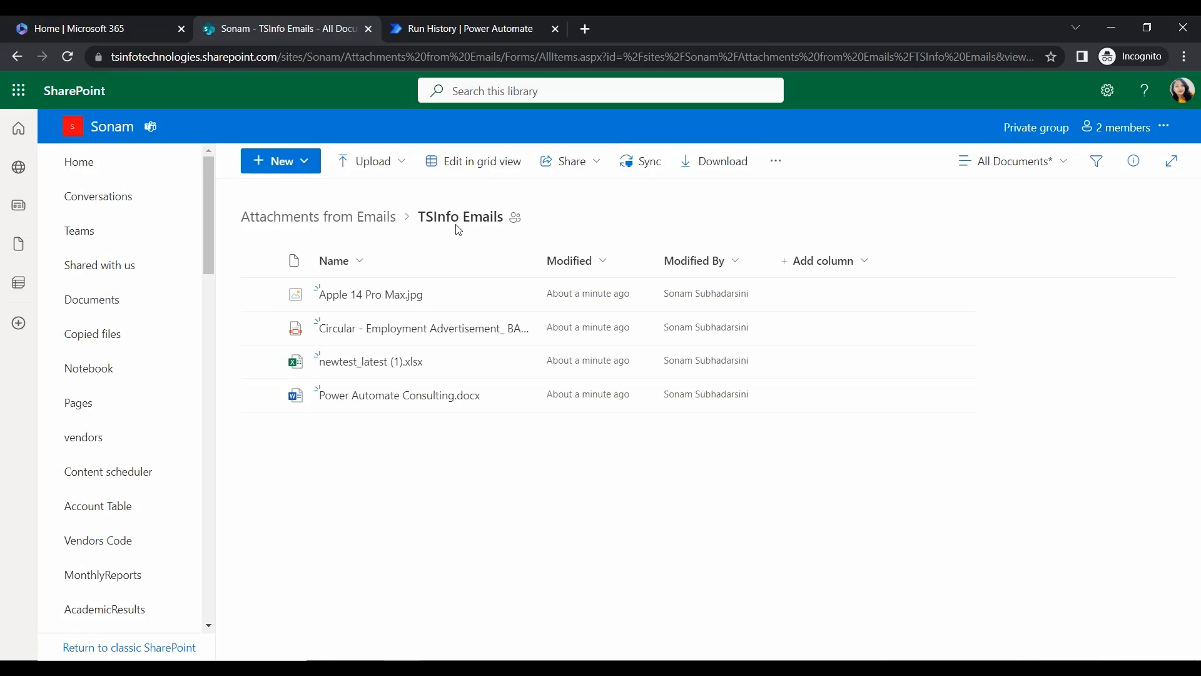
mouse_move(886, 497)
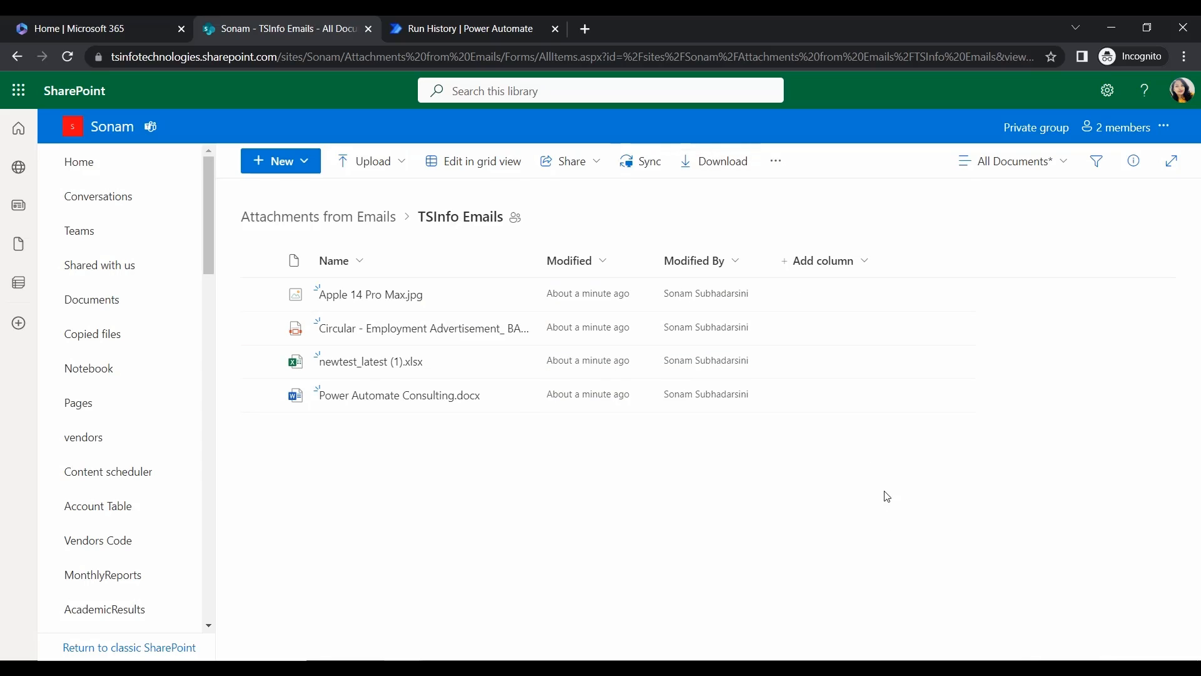